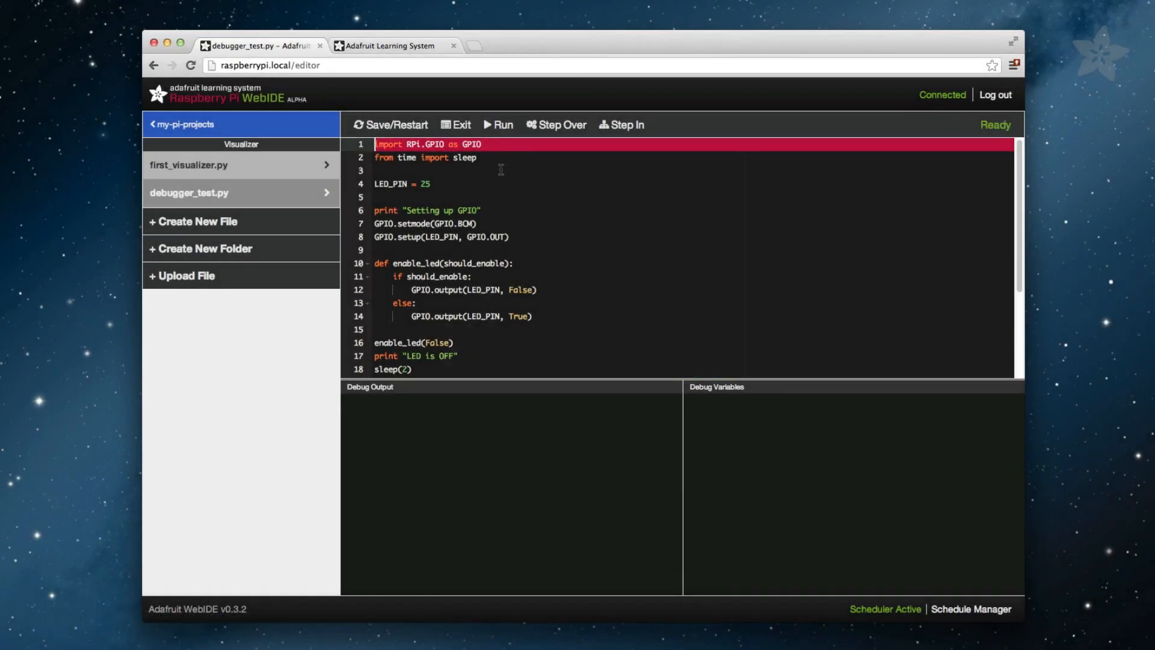
Step over debugger_test.py's imports and setup so 'Setting up GPIO' prints and enable_led(False) runs.
{"action": "left_click", "coordinate": [556, 124]}
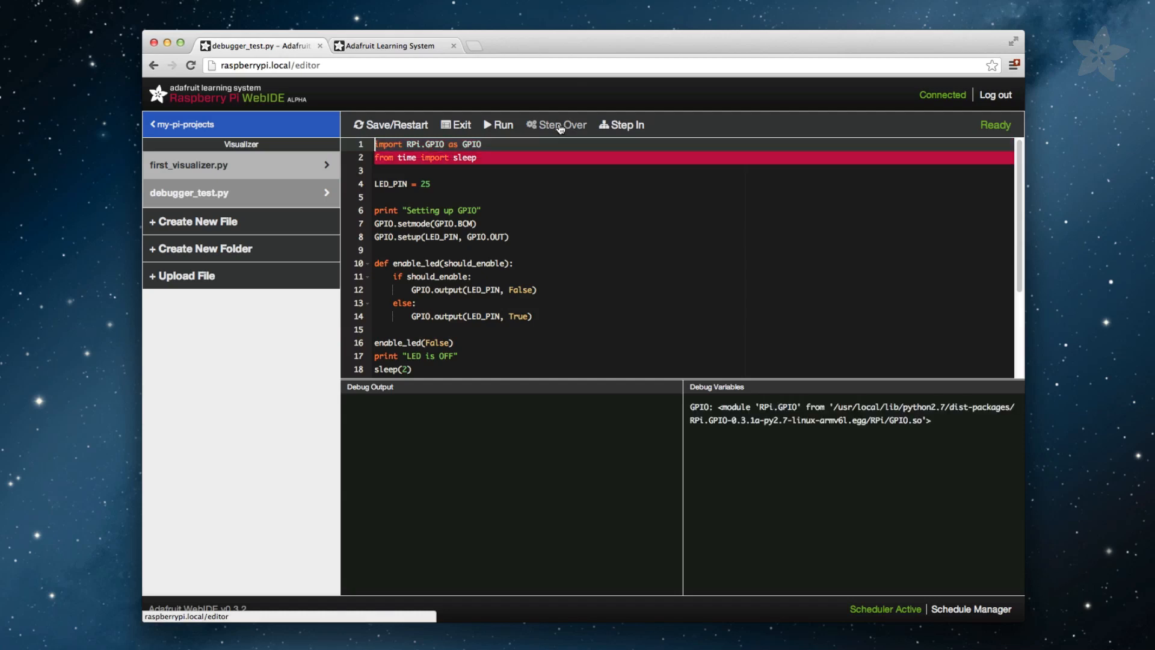
{"action": "left_click", "coordinate": [557, 123]}
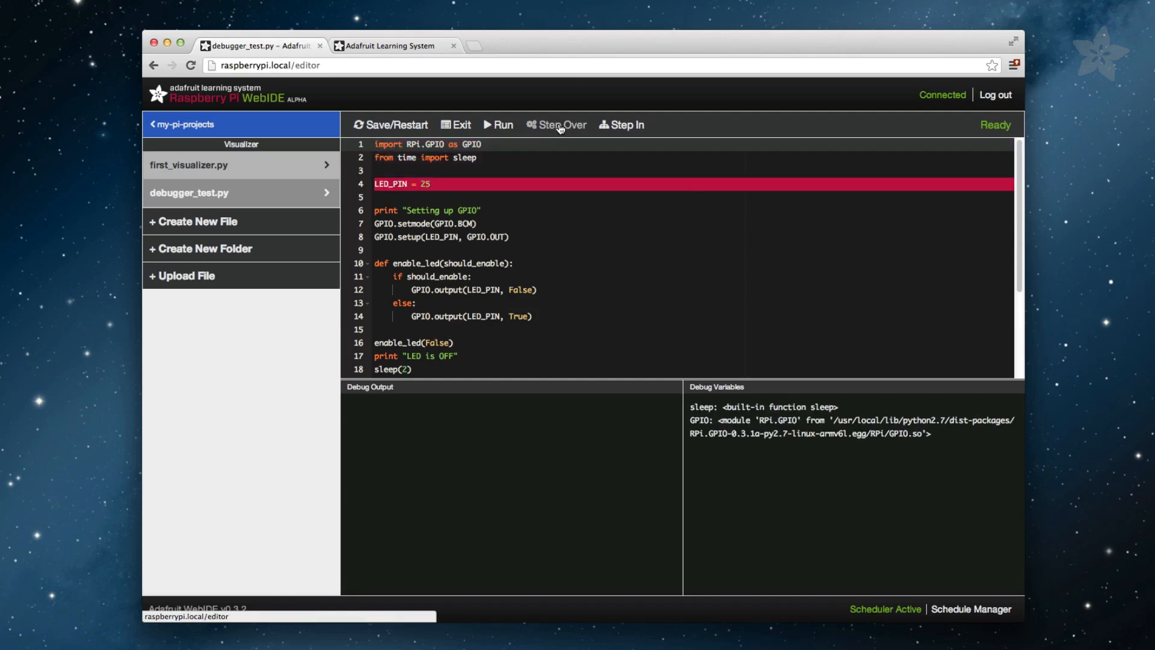
{"action": "left_click", "coordinate": [556, 124]}
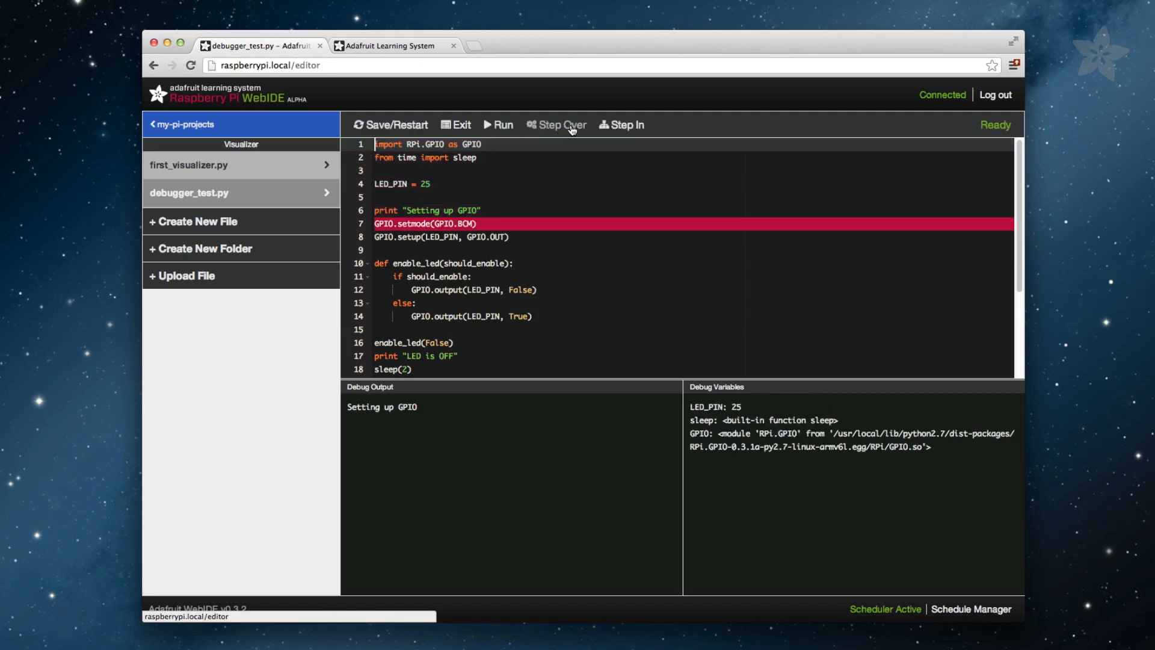
{"action": "left_click", "coordinate": [556, 124]}
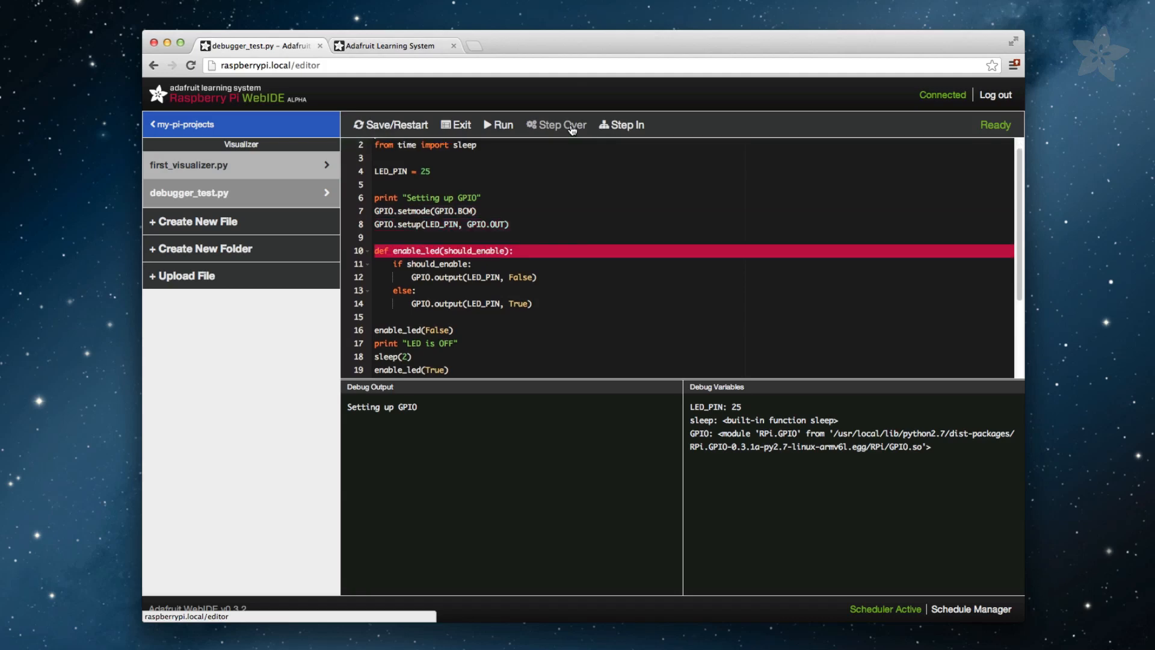
{"action": "left_click", "coordinate": [556, 124]}
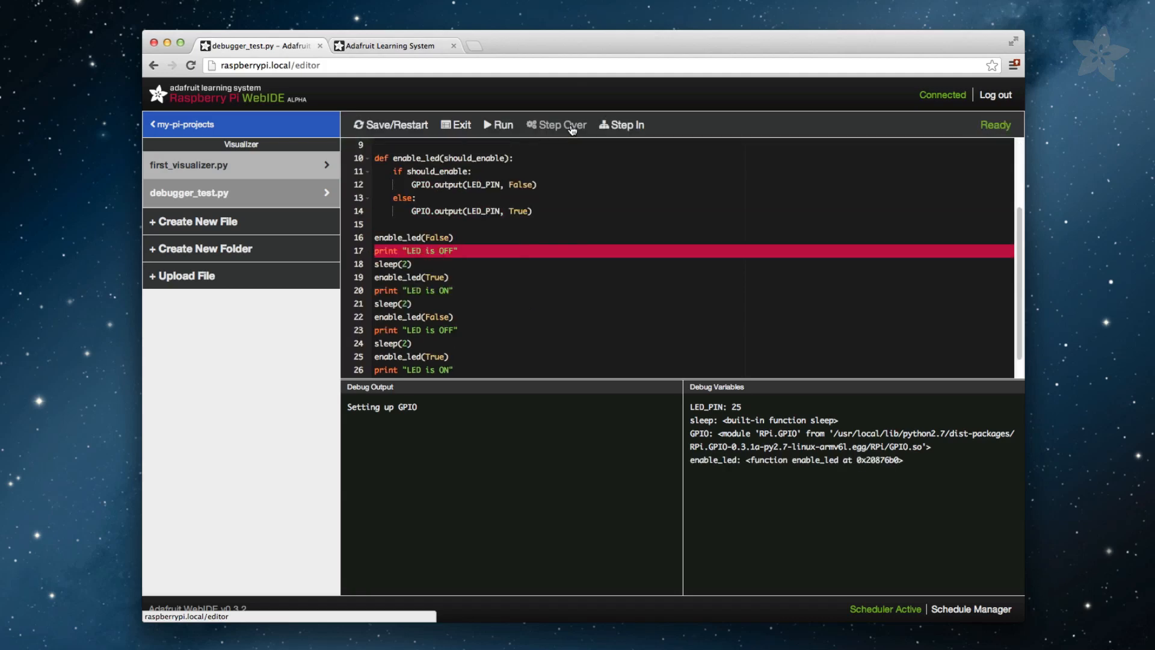
Keep stepping to line 21 so 'LED is OFF' and 'LED is ON' appear in Debug Output.
{"action": "left_click", "coordinate": [556, 124]}
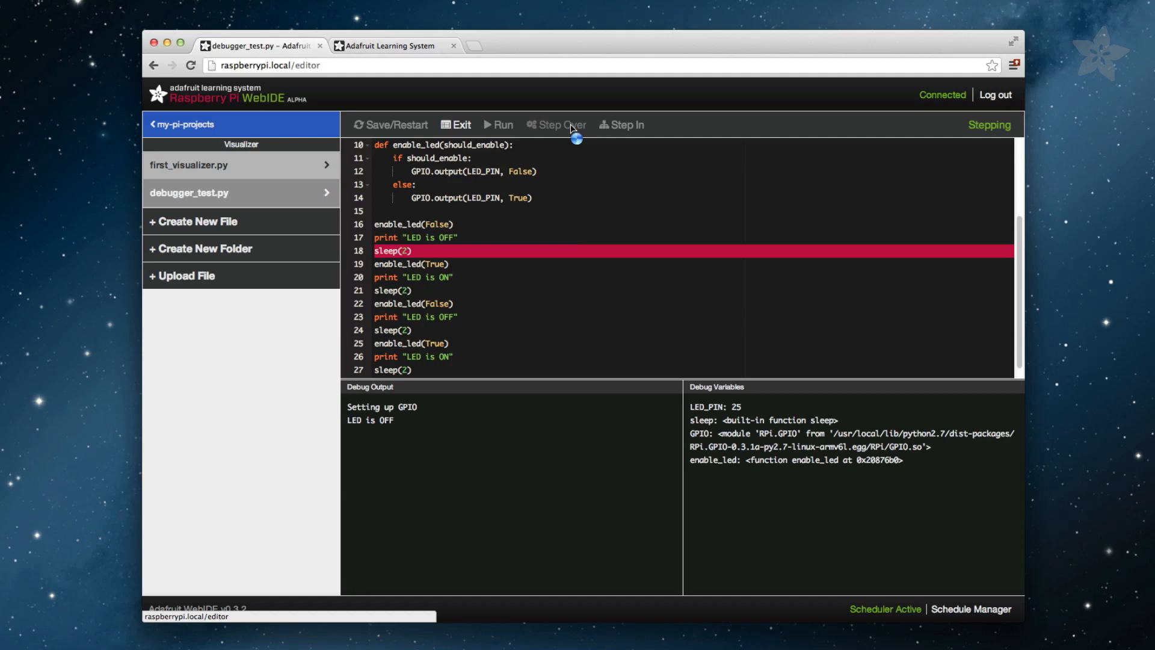
{"action": "left_click", "coordinate": [556, 124]}
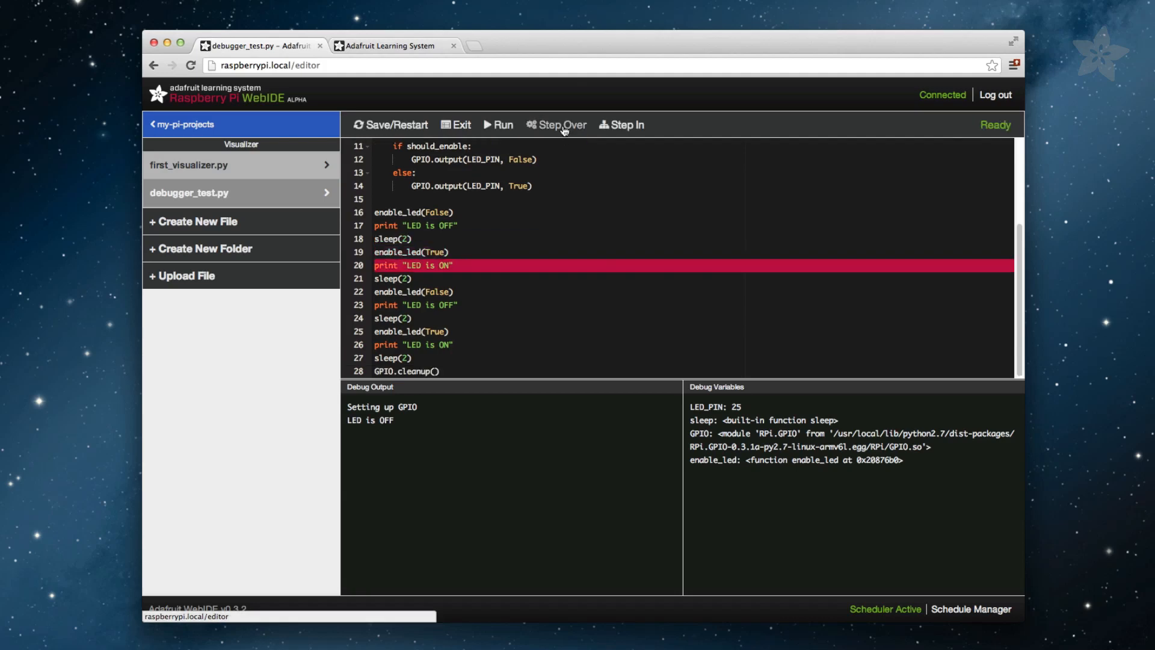
{"action": "left_click", "coordinate": [557, 124]}
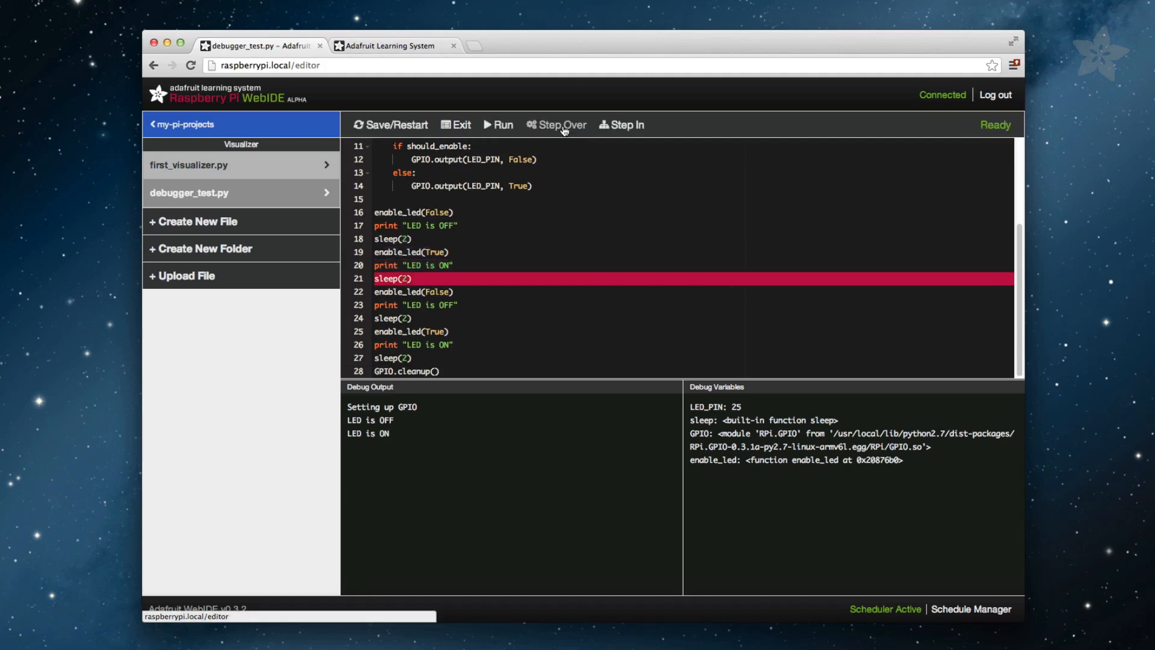
{"action": "left_click", "coordinate": [562, 124]}
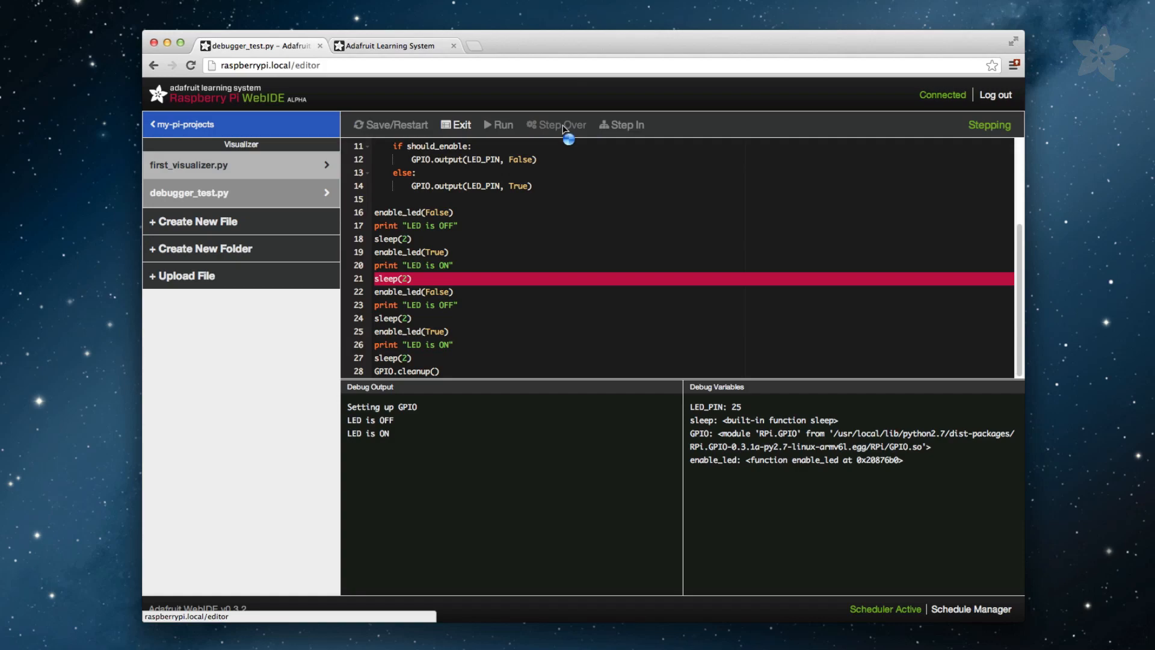
{"action": "left_click", "coordinate": [562, 124]}
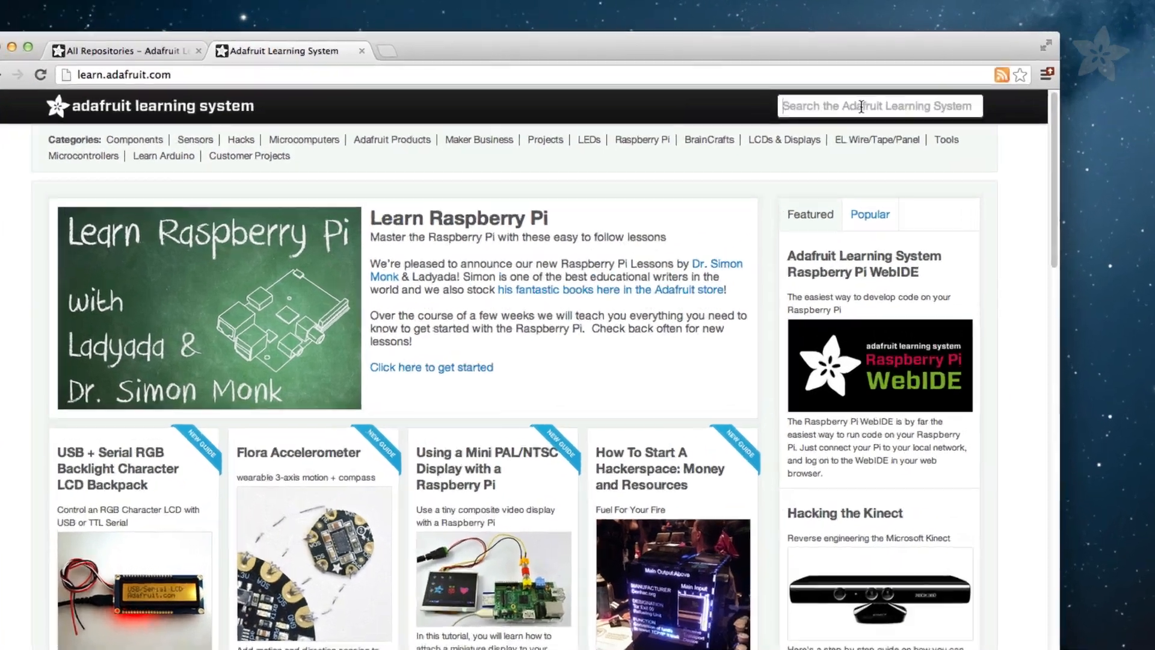
Search 'debugging with the raspberry pi' and open the Debugging with the Raspberry Pi WebIDE guide.
{"action": "type", "text": "debugg"}
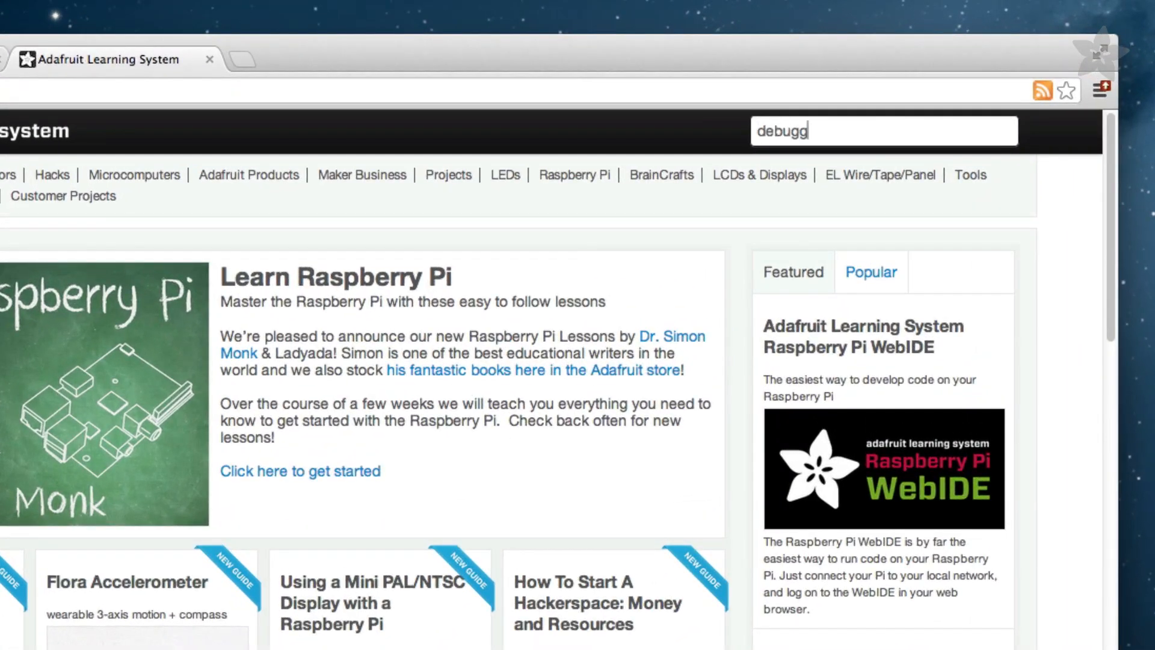
{"action": "type", "text": "ing with the"}
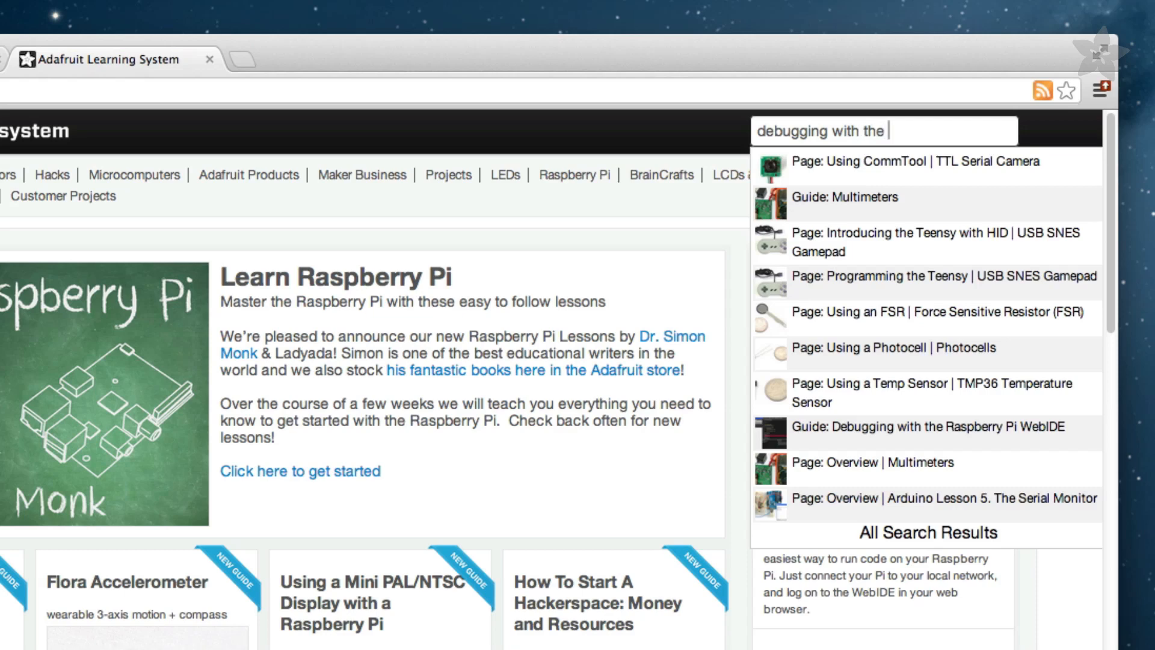
{"action": "type", "text": "raspb"}
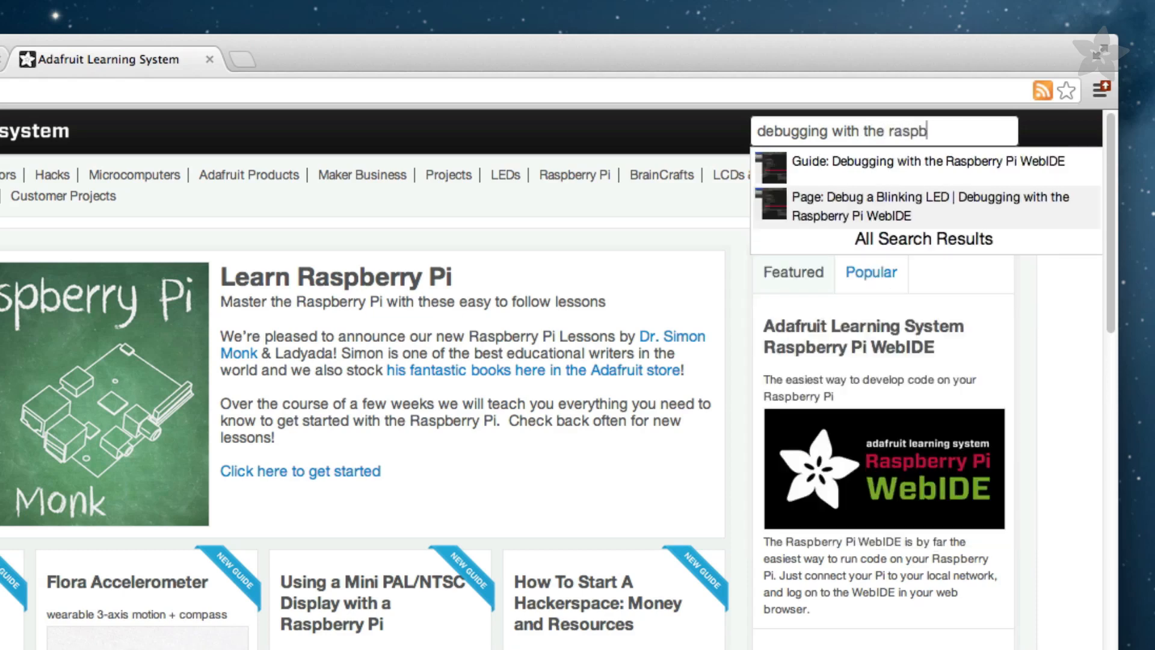
{"action": "type", "text": "erry pi"}
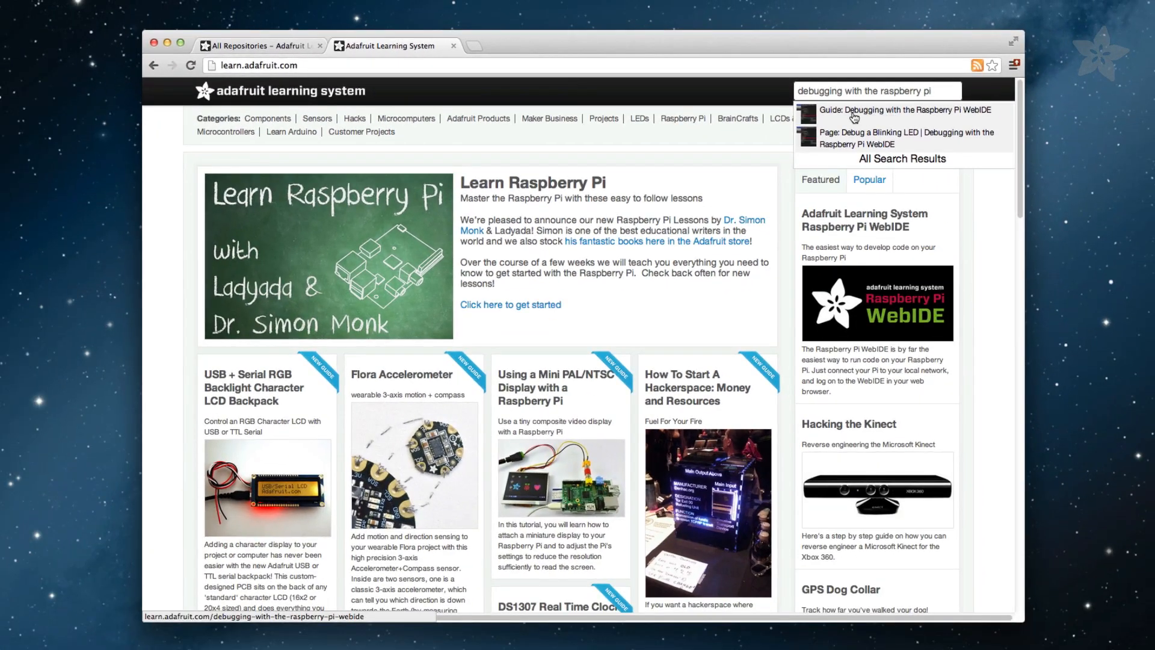
{"action": "left_click", "coordinate": [908, 109]}
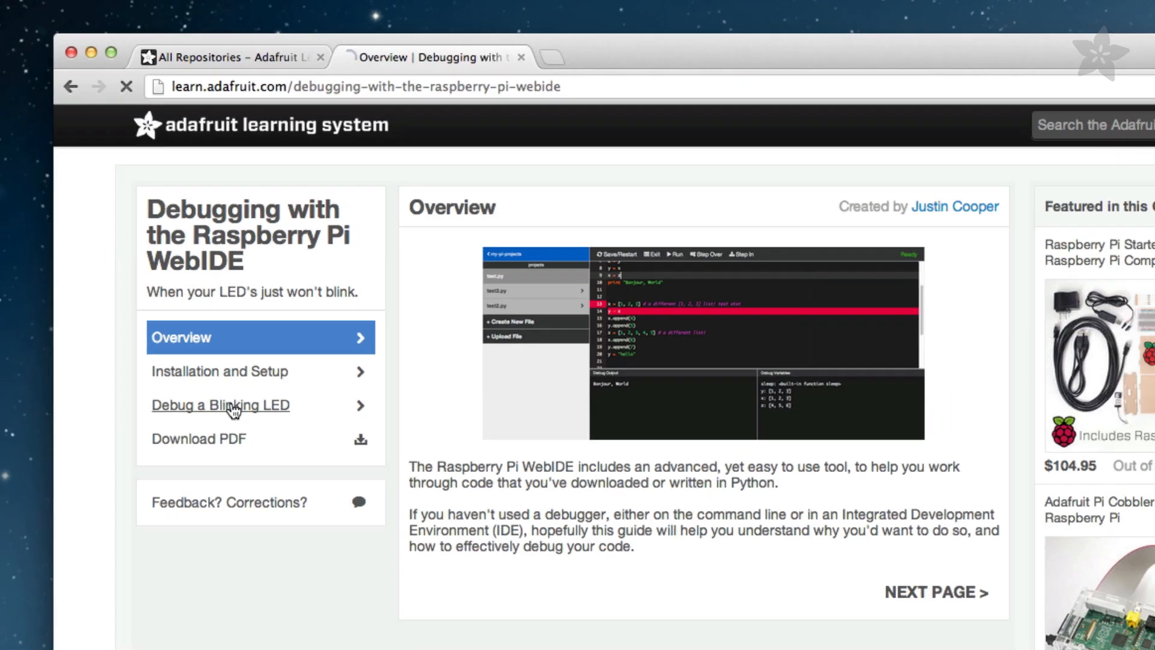
Open the guide's Debug a Blinking LED page and read through it.
{"action": "left_click", "coordinate": [219, 404]}
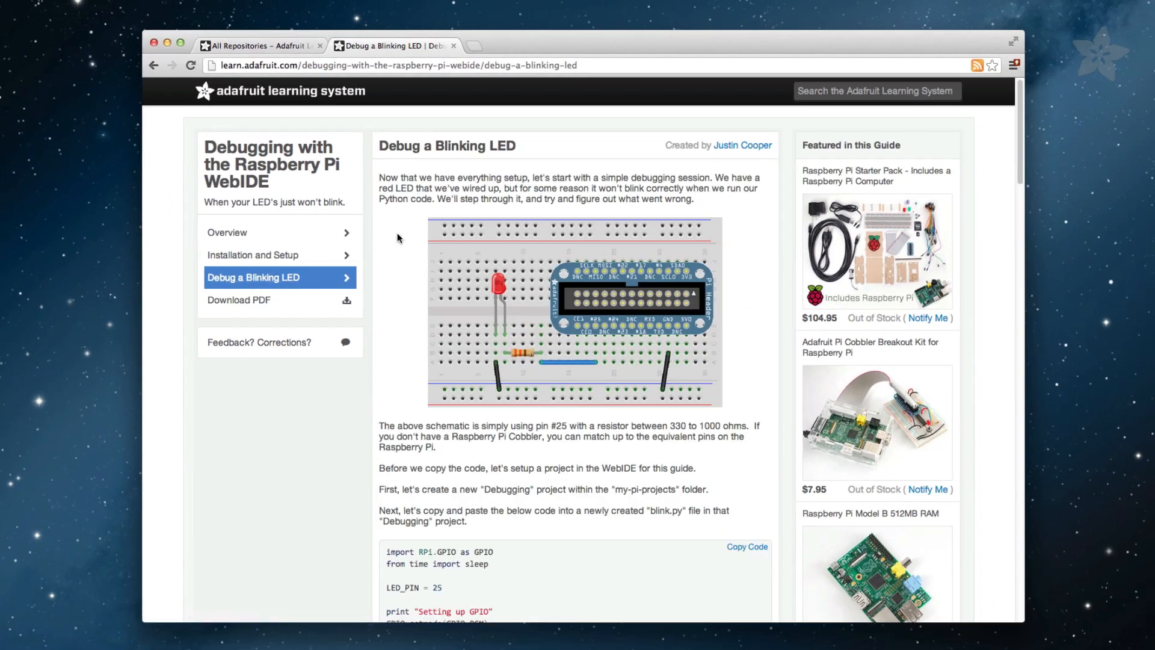
{"action": "scroll", "scroll_direction": "down", "scroll_amount": 3}
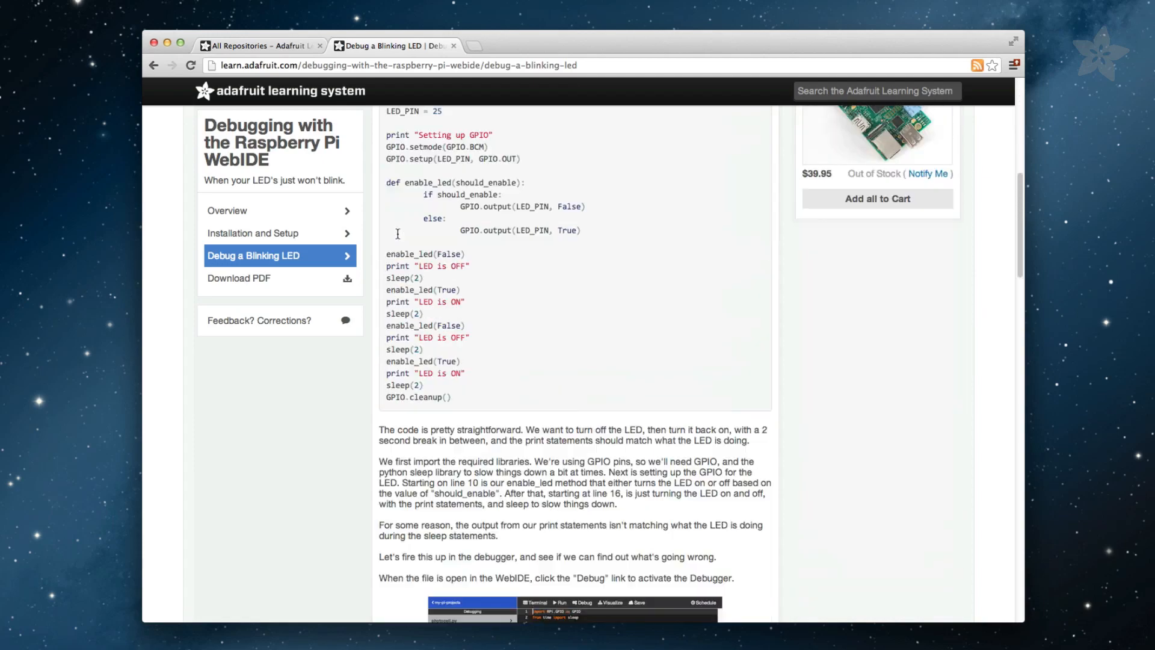
{"action": "scroll", "scroll_direction": "down", "scroll_amount": 3}
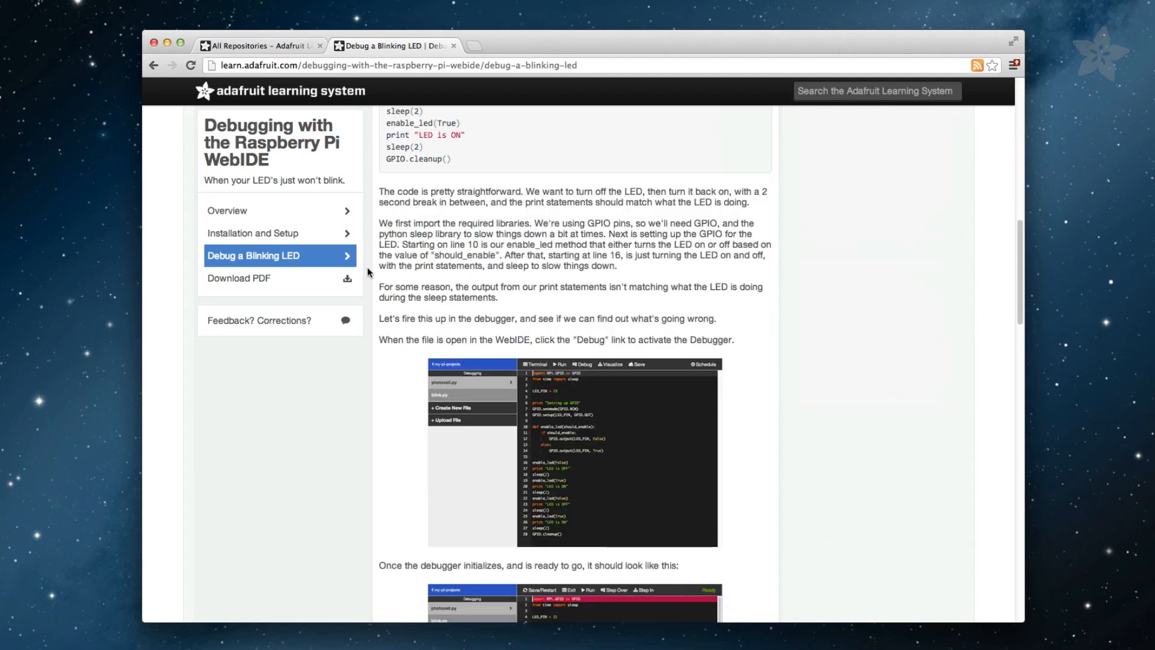
{"action": "scroll", "scroll_direction": "down", "scroll_amount": 3}
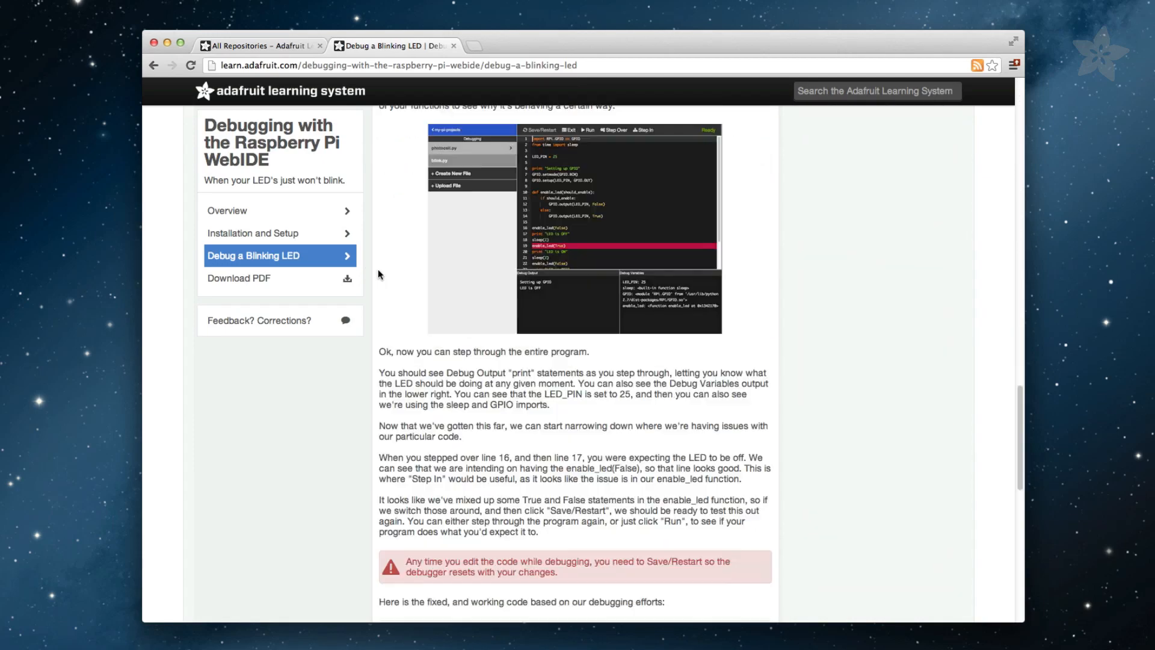
{"action": "scroll", "scroll_direction": "down", "scroll_amount": 3}
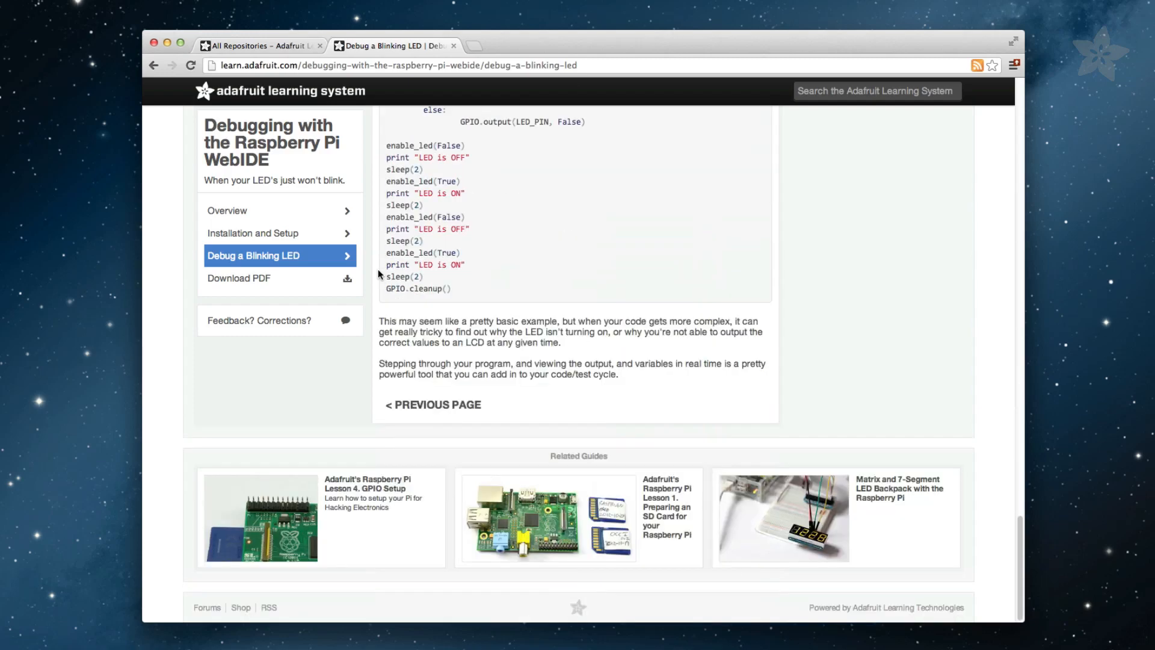
{"action": "scroll", "scroll_direction": "up", "scroll_amount": 3}
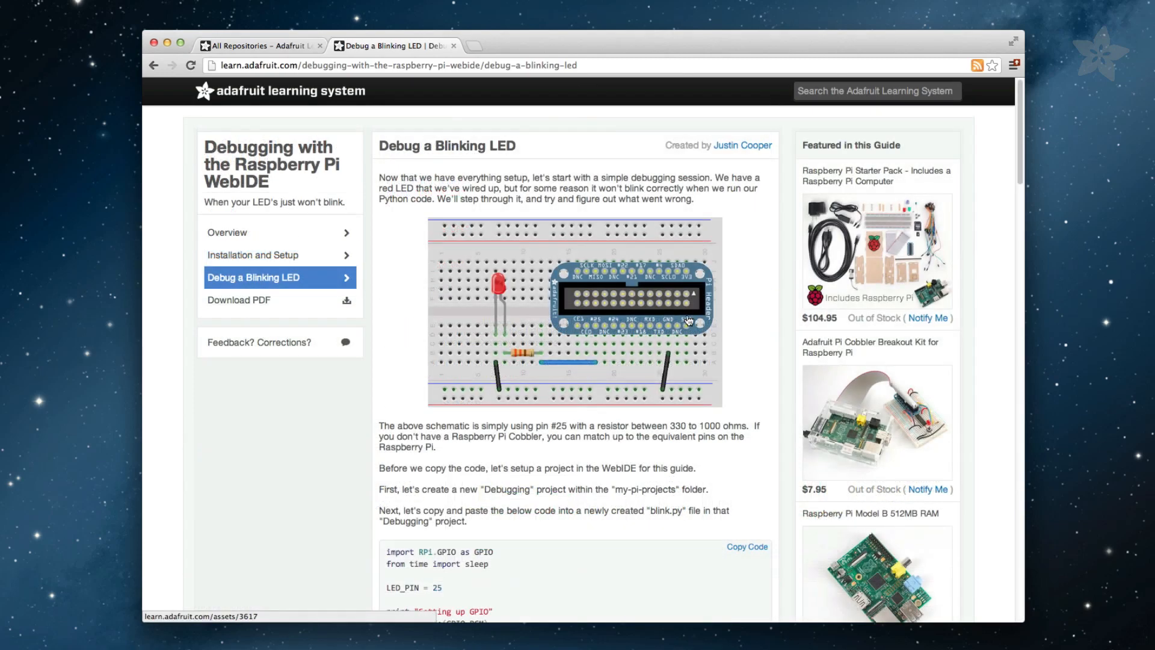
{"action": "left_click", "coordinate": [575, 312]}
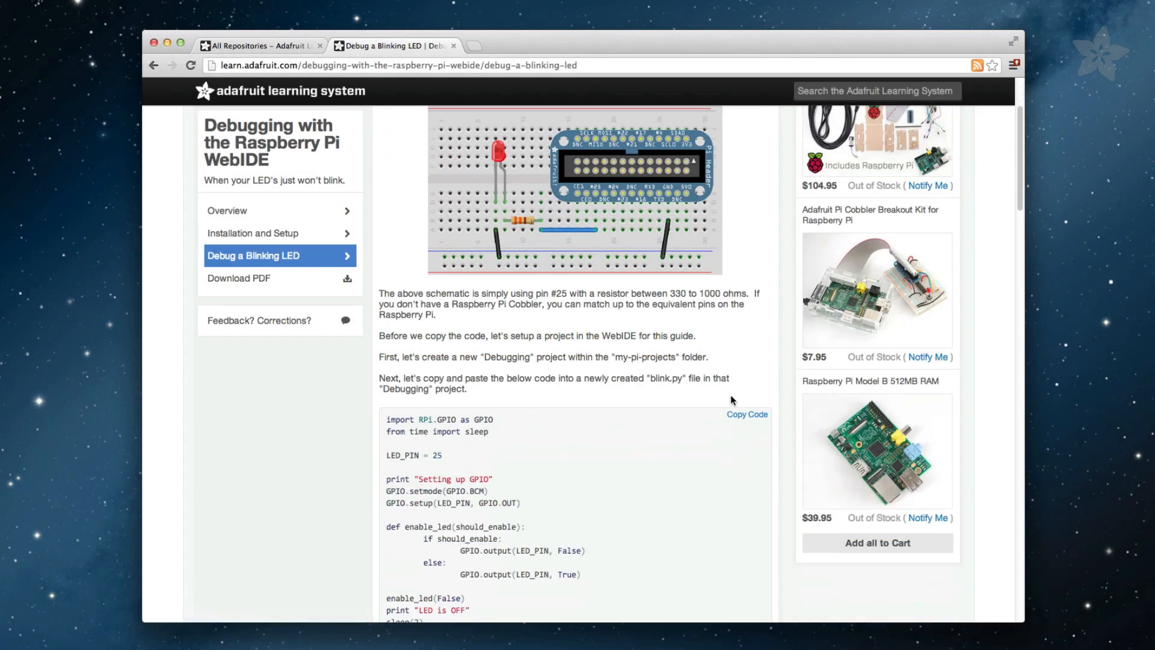
Copy the example blinking-LED code and return to the WebIDE tab.
{"action": "scroll", "scroll_direction": "down", "scroll_amount": 3}
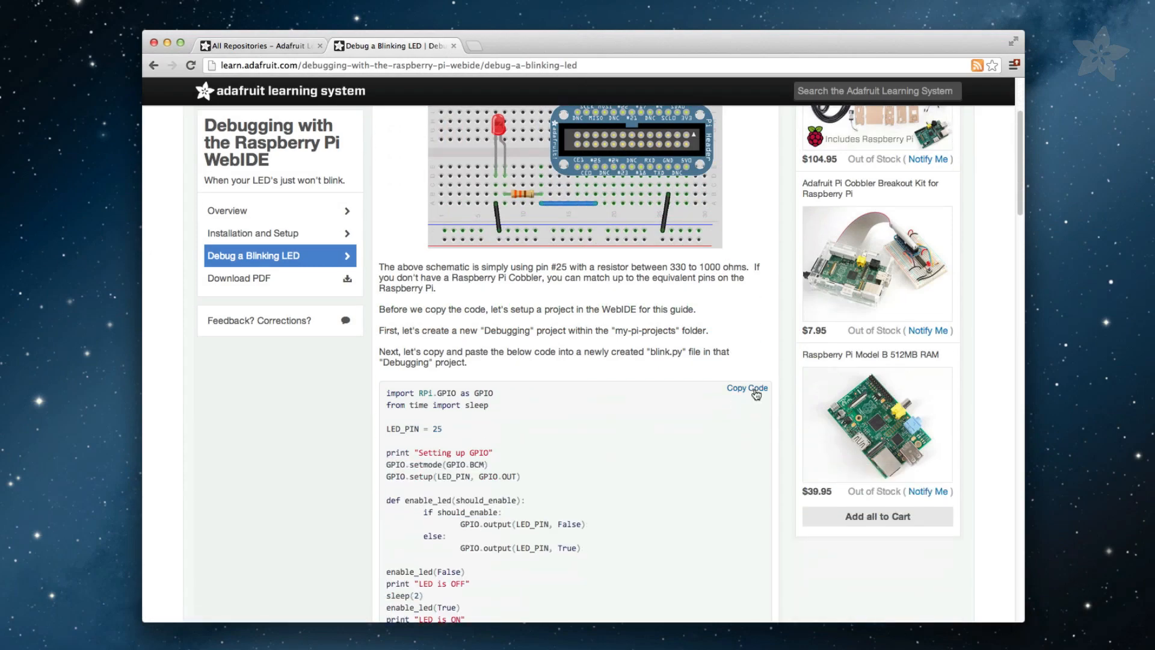
{"action": "left_click", "coordinate": [746, 389]}
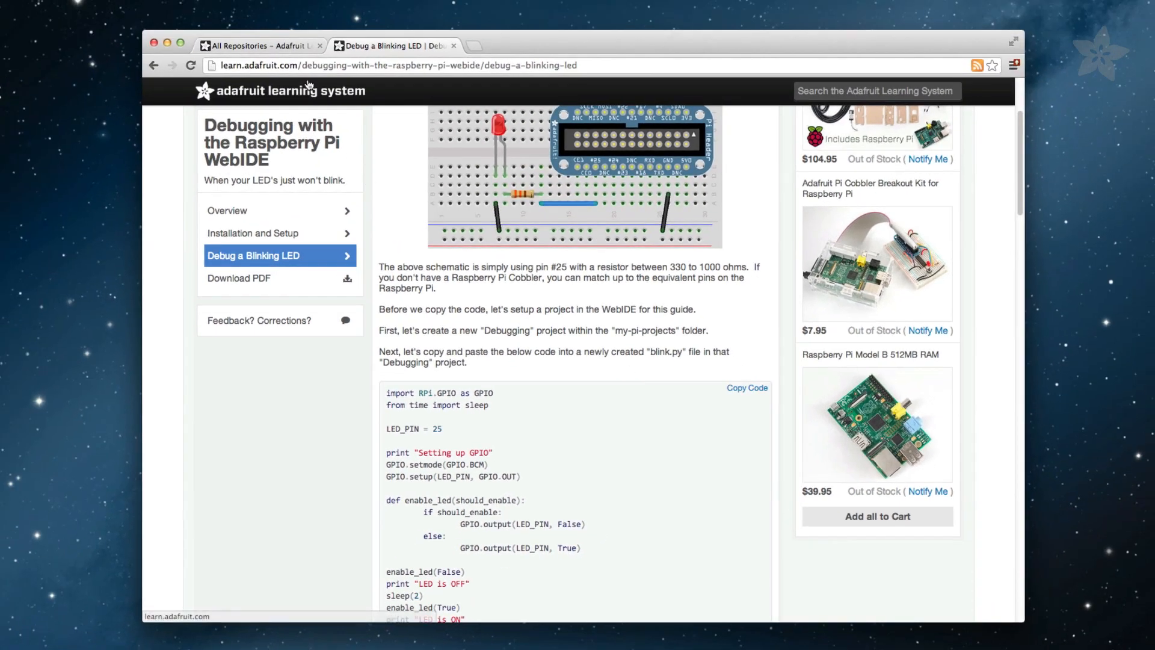
{"action": "left_click", "coordinate": [257, 46]}
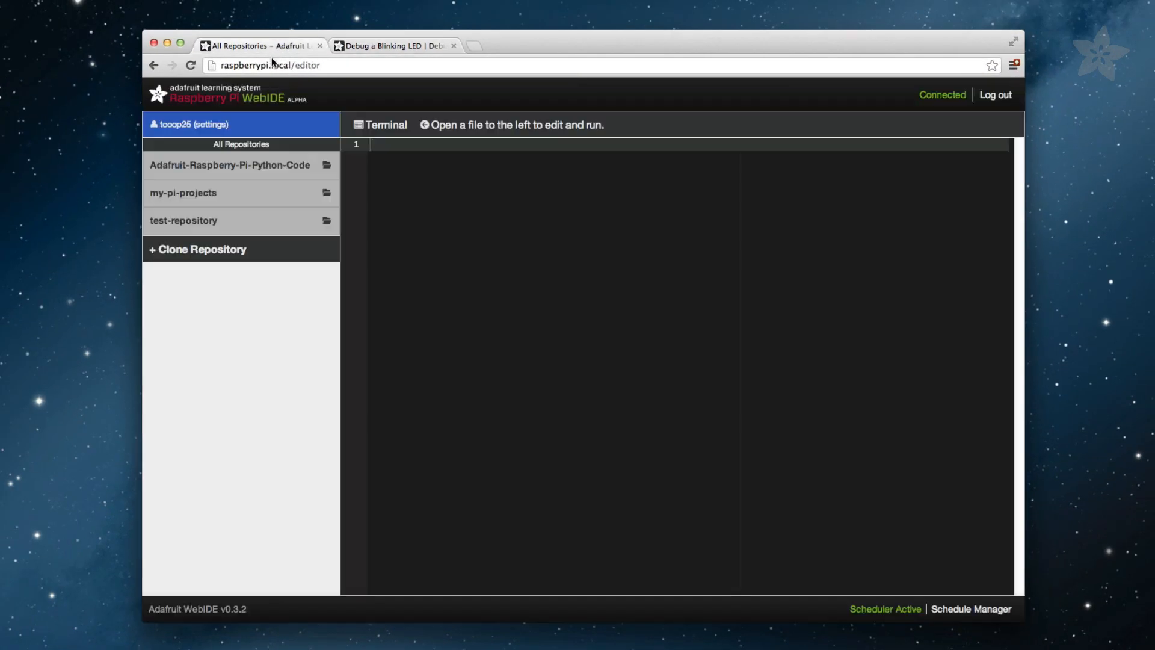
{"action": "mouse_move", "coordinate": [206, 206]}
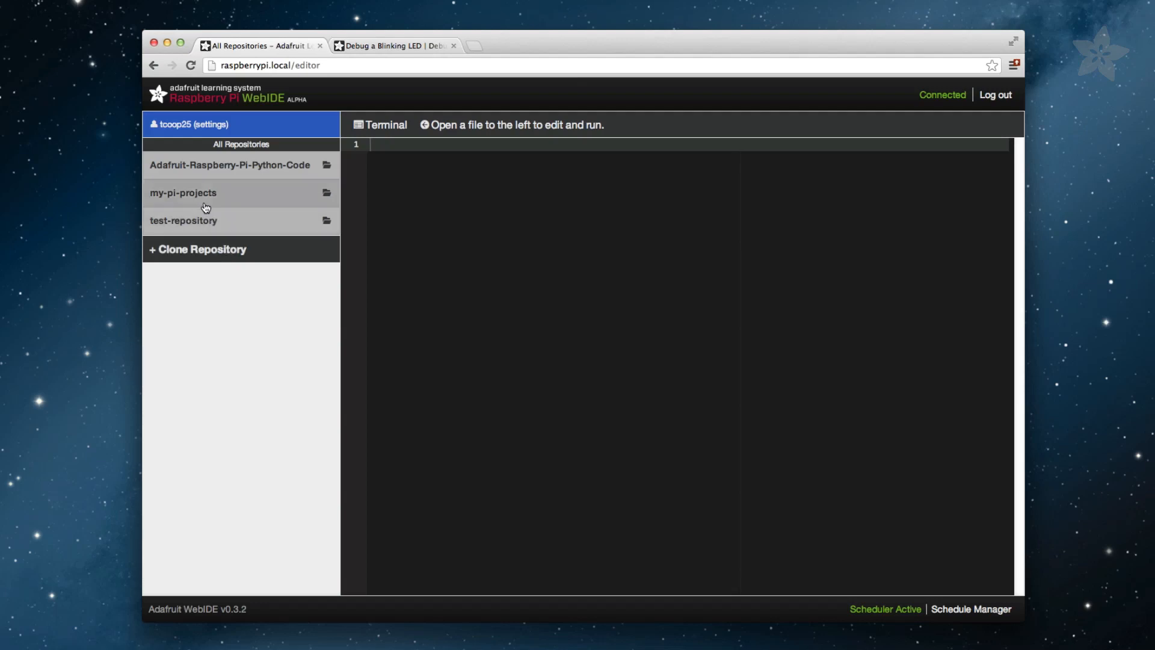
Create a Debugging project folder inside the my-pi-projects repository.
{"action": "left_click", "coordinate": [183, 193]}
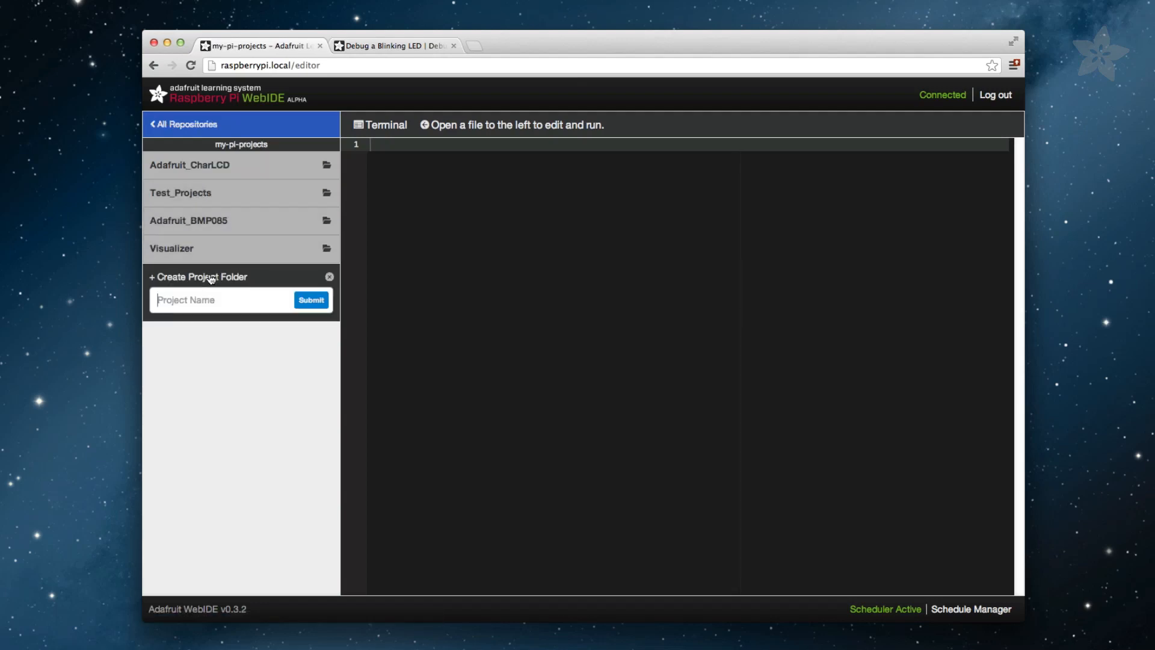
{"action": "type", "text": "Debugging"}
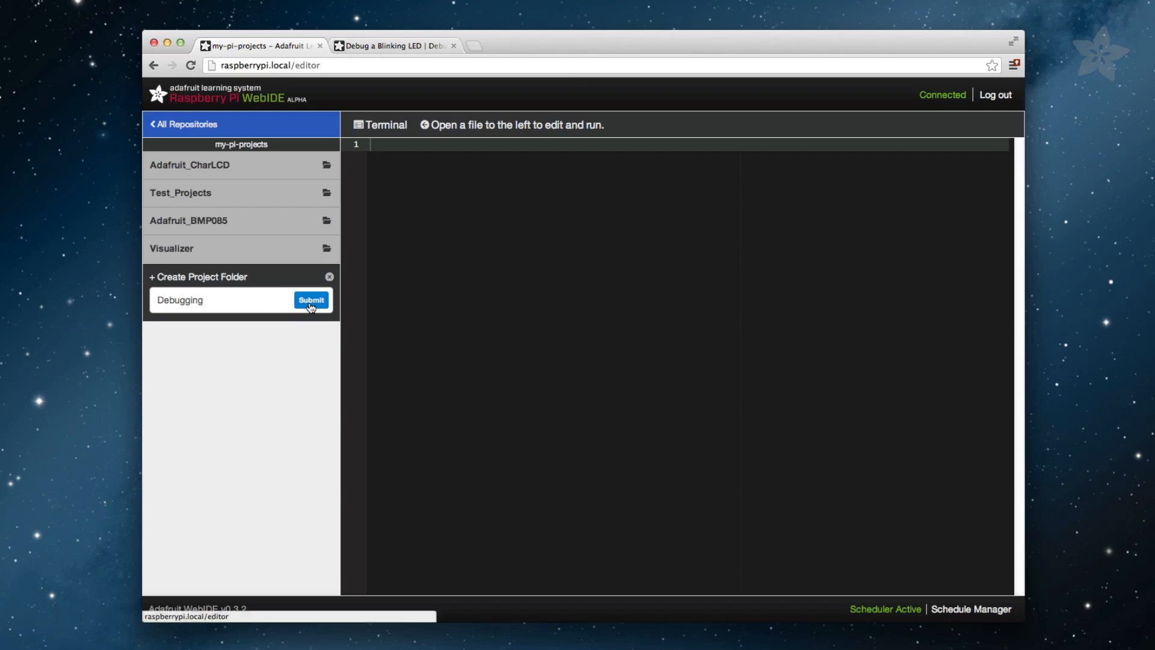
{"action": "left_click", "coordinate": [311, 299]}
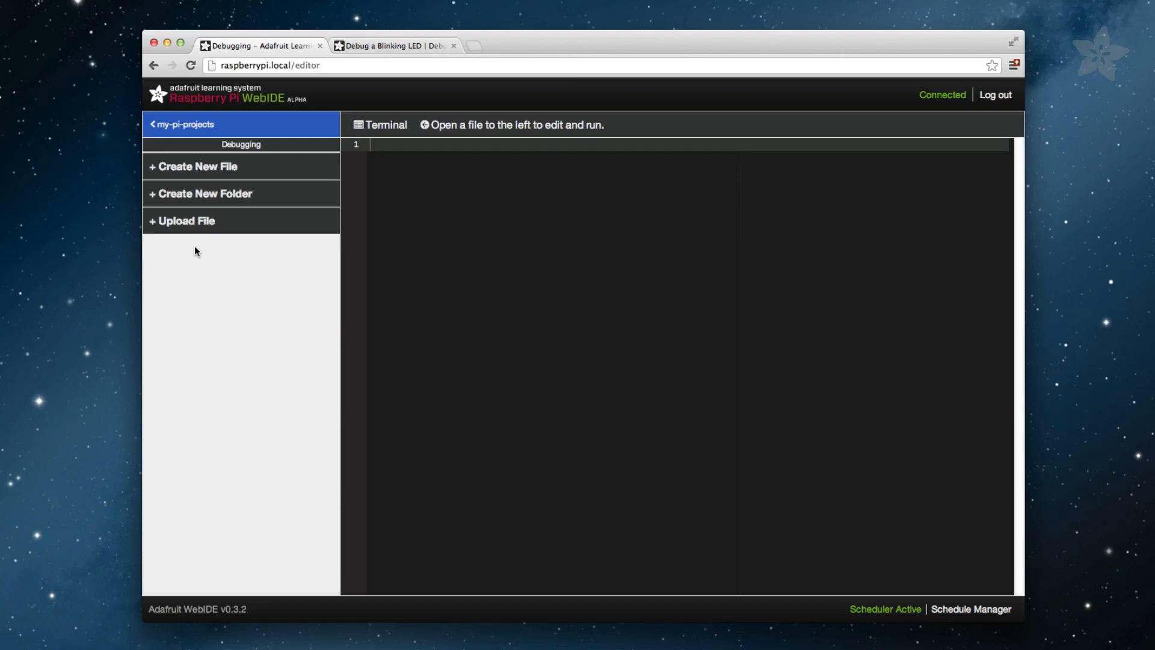
Create Blink.py, paste the blinking-LED code starting with 'import RPi.GPIO as GPIO', and save it.
{"action": "left_click", "coordinate": [195, 166]}
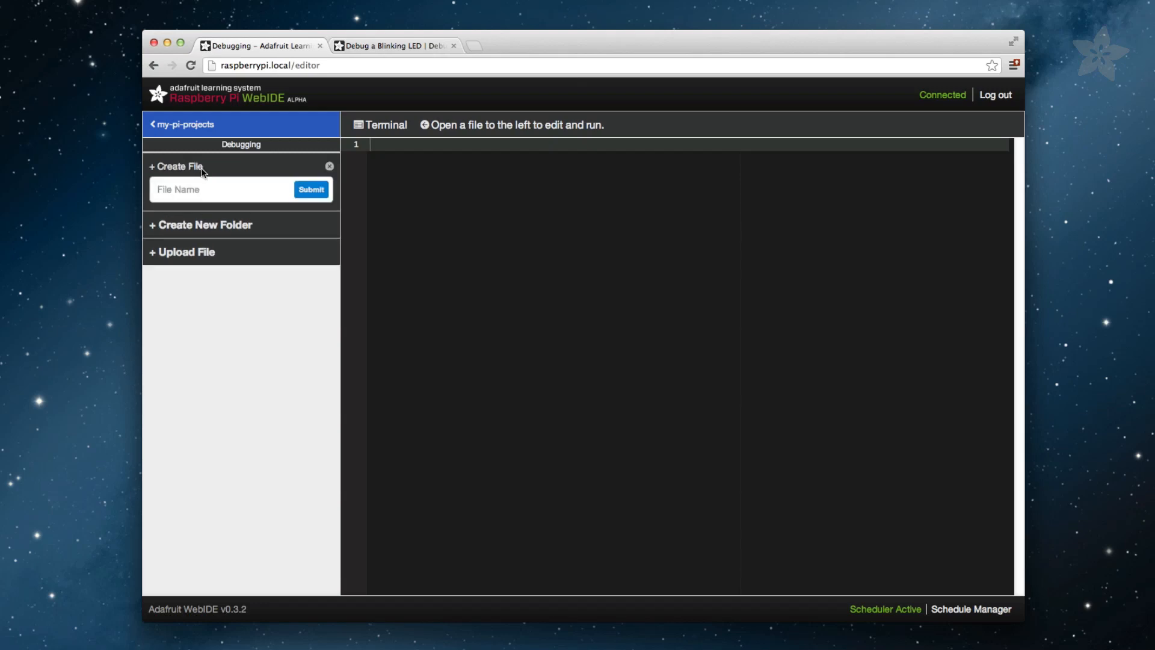
{"action": "type", "text": "Blin"}
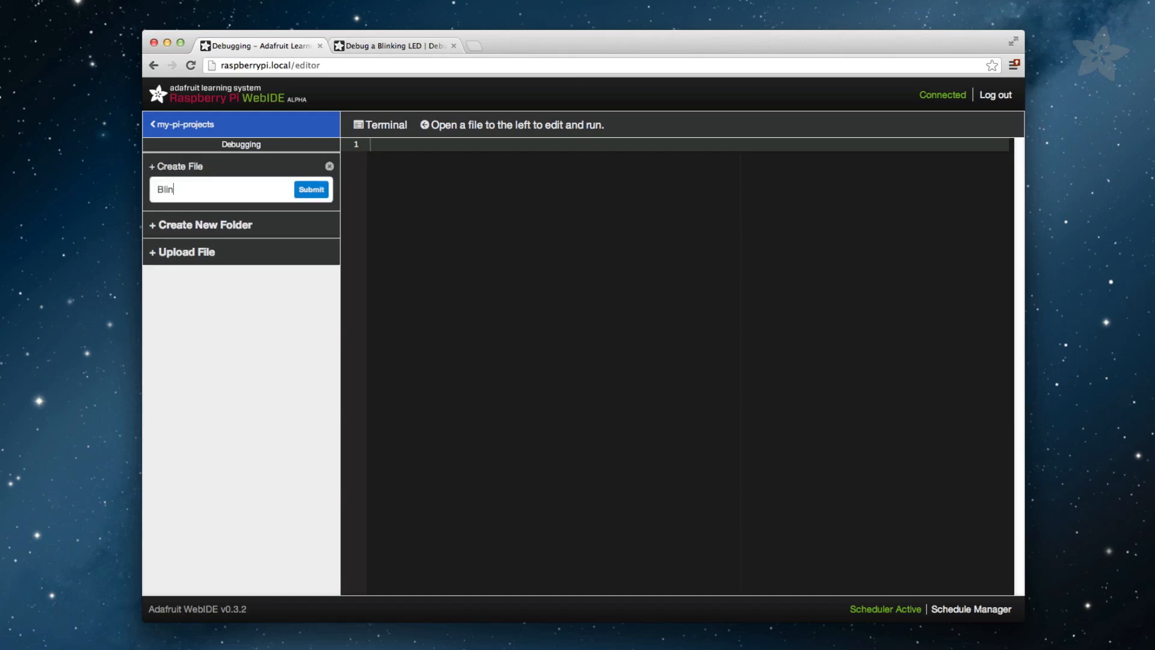
{"action": "type", "text": "k.py"}
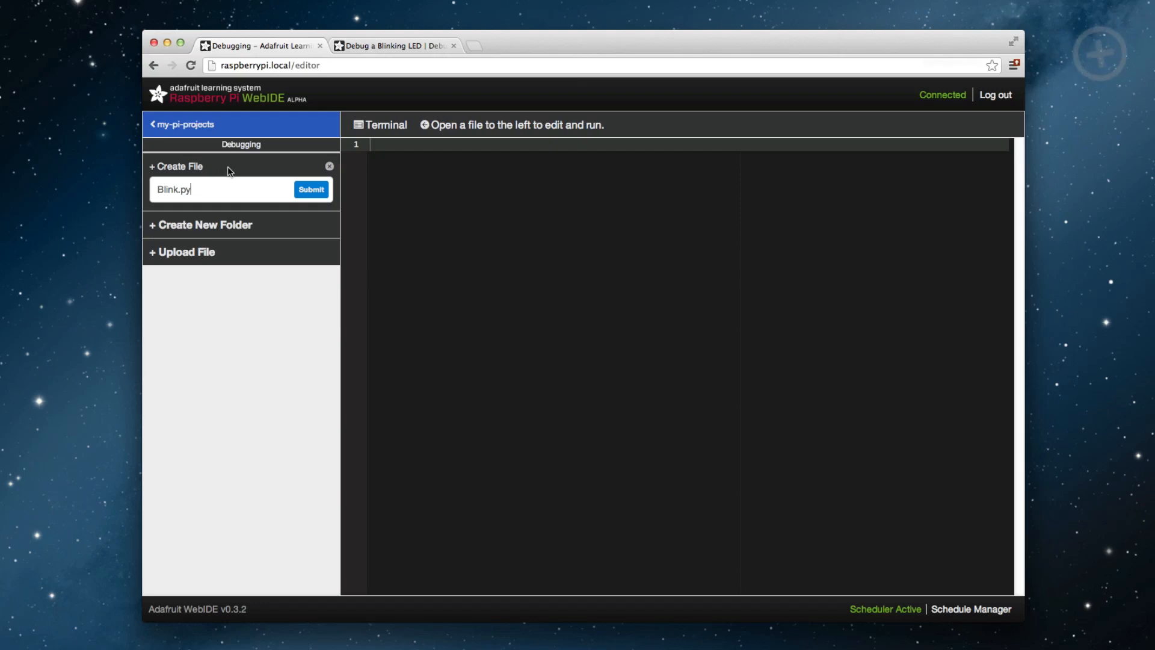
{"action": "left_click", "coordinate": [311, 189]}
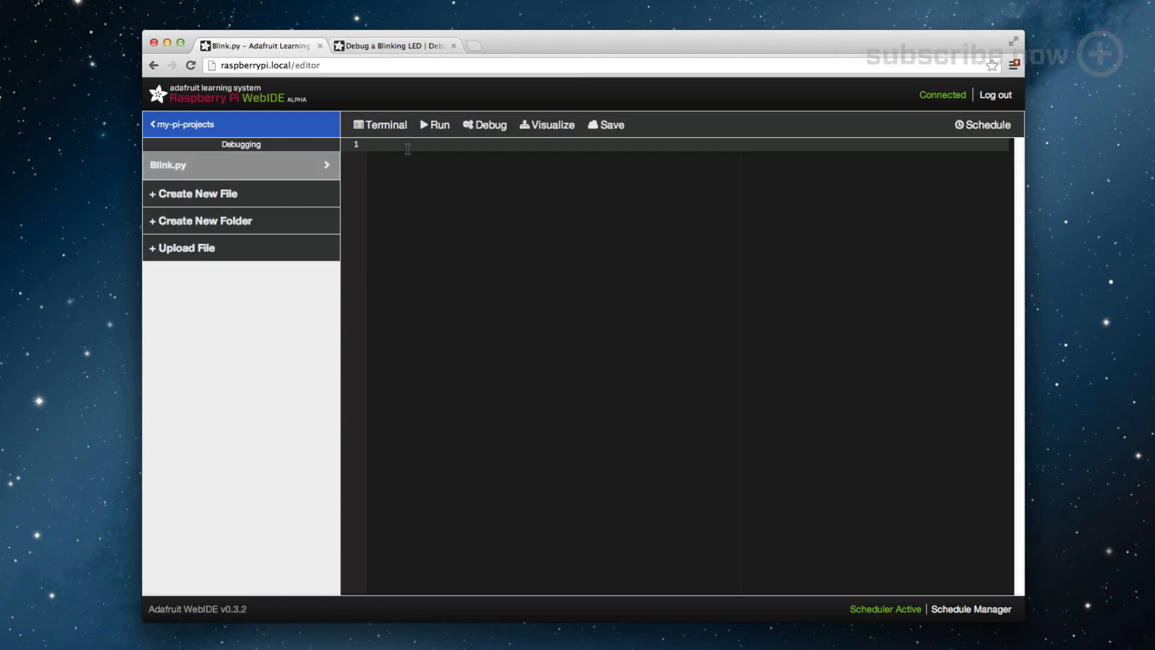
{"action": "type", "text": "import RPi.GPIO as GPIO"}
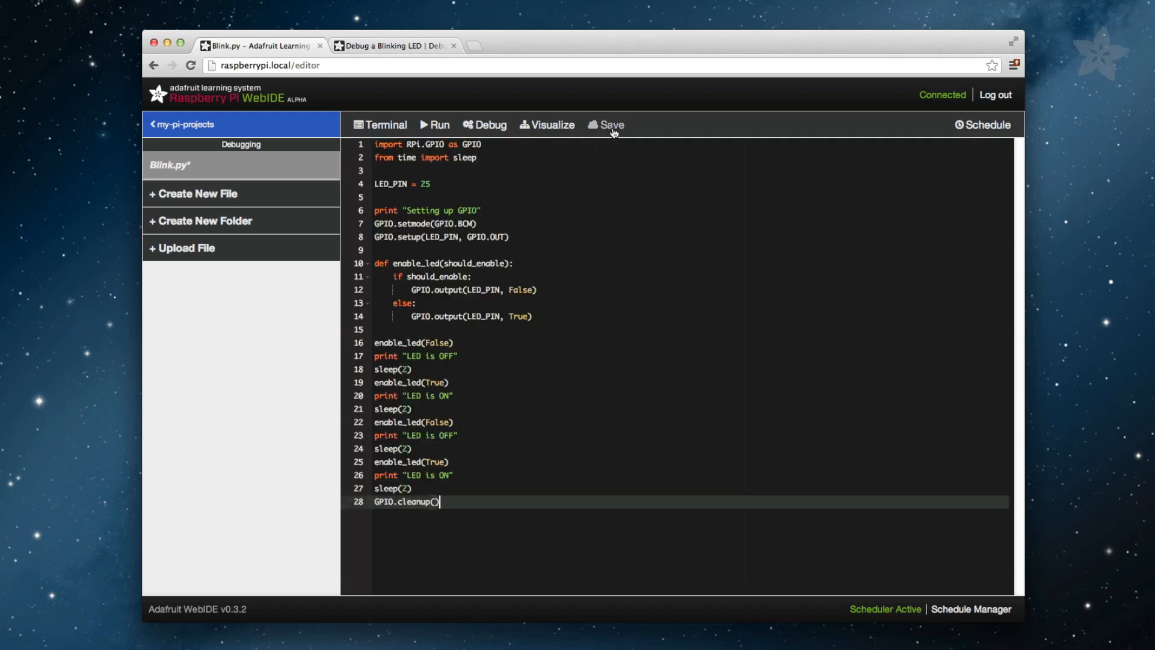
{"action": "left_click", "coordinate": [610, 124]}
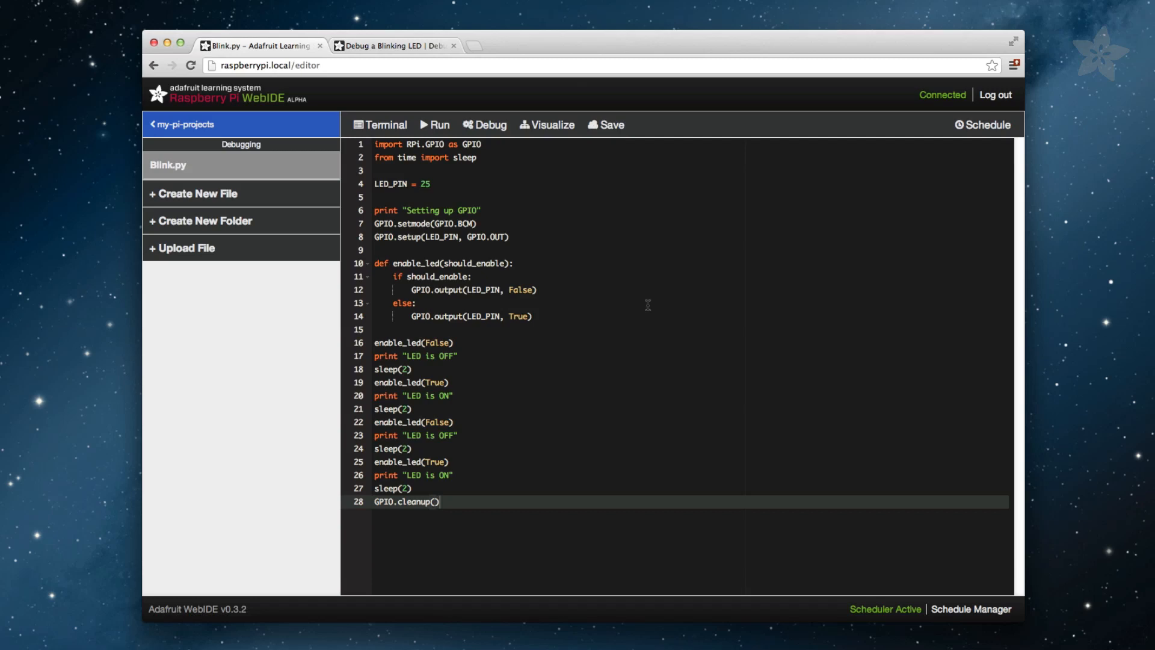
{"action": "mouse_move", "coordinate": [585, 254]}
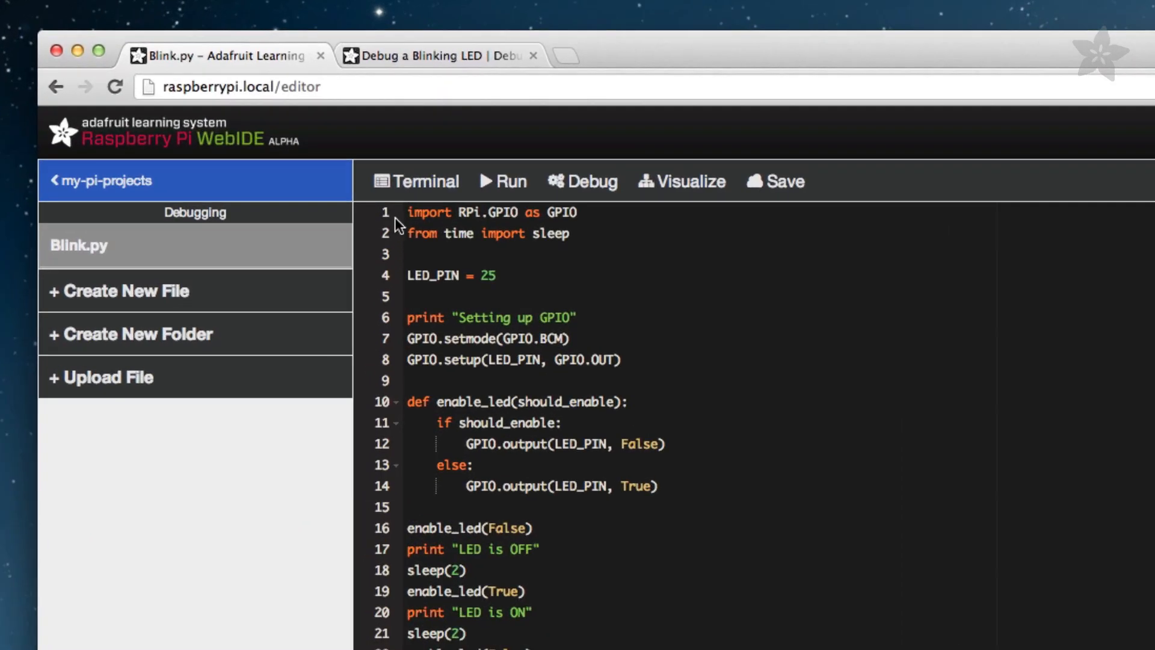
{"action": "mouse_move", "coordinate": [354, 247]}
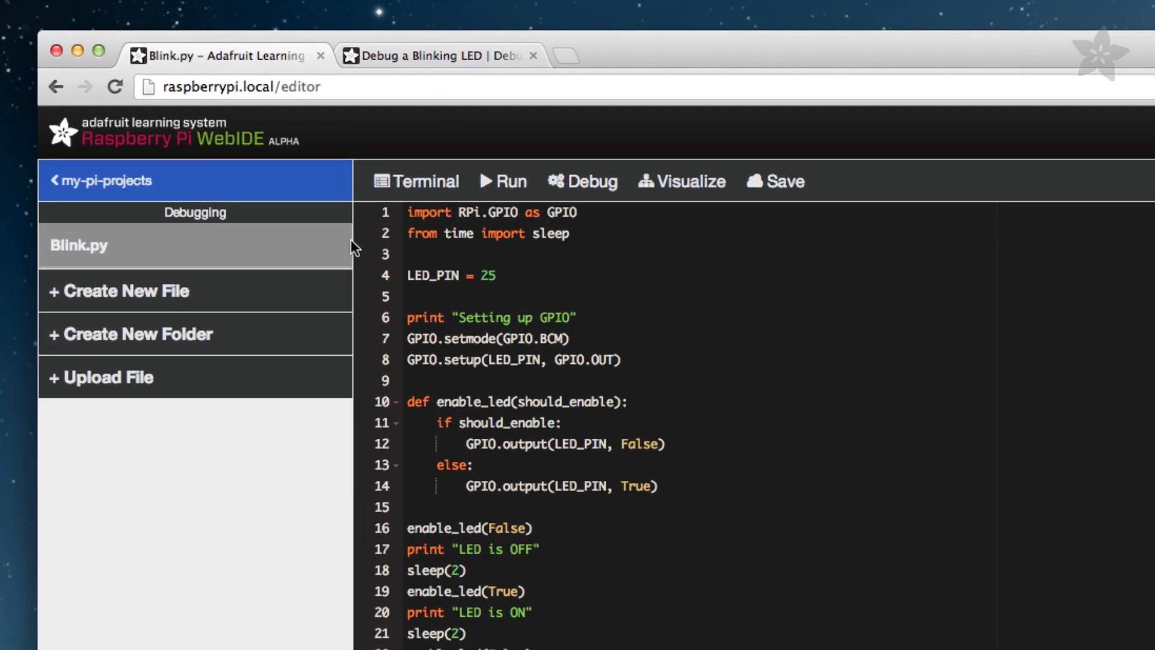
{"action": "mouse_move", "coordinate": [576, 240]}
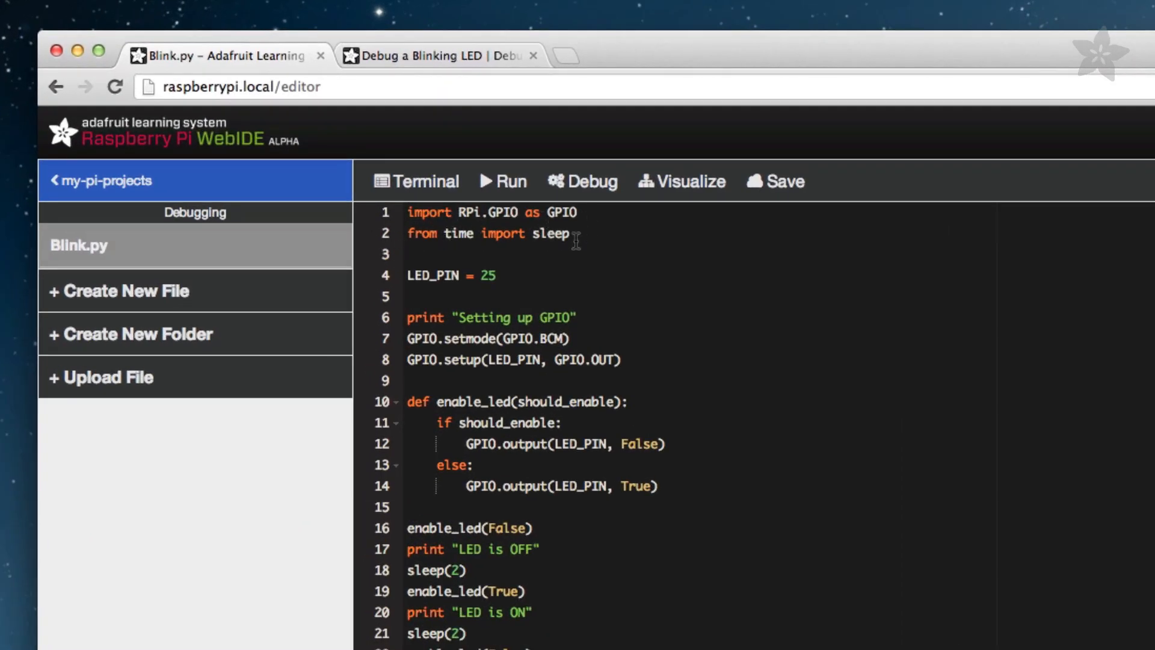
{"action": "mouse_move", "coordinate": [704, 286]}
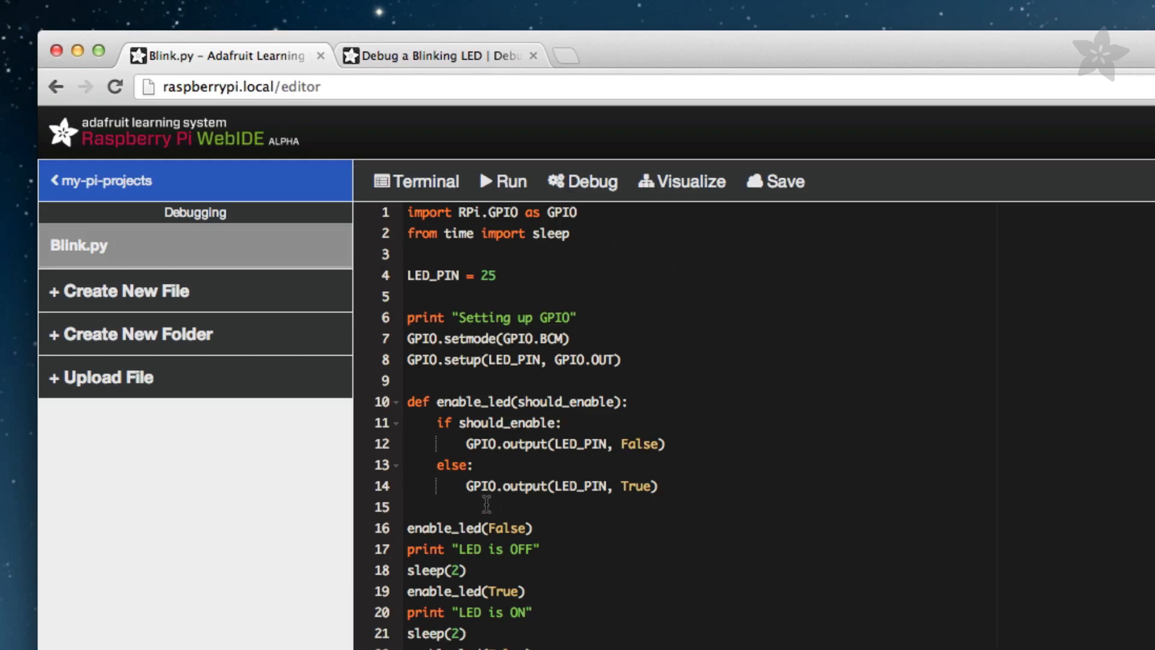
{"action": "mouse_move", "coordinate": [395, 402]}
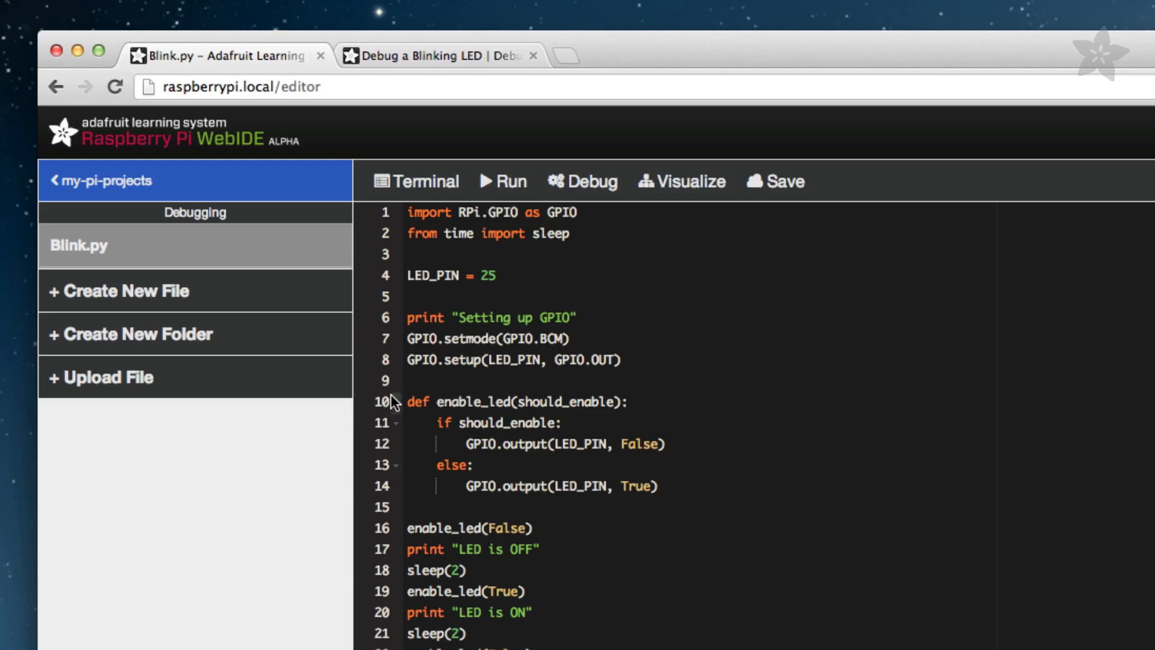
{"action": "mouse_move", "coordinate": [472, 483]}
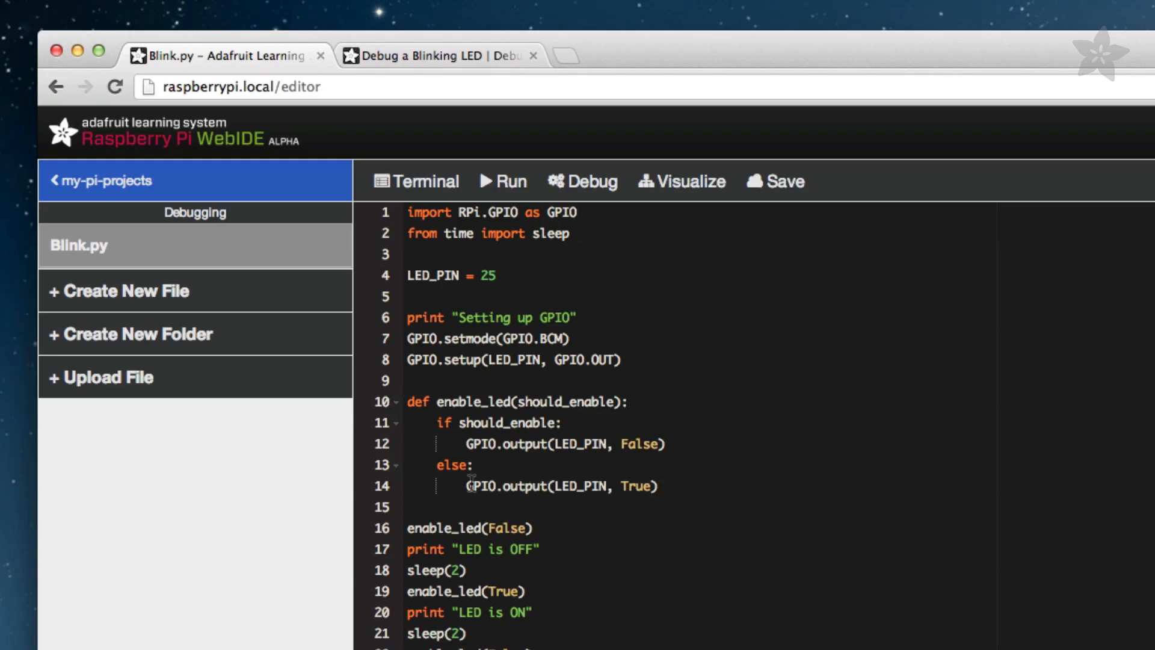
{"action": "mouse_move", "coordinate": [412, 421]}
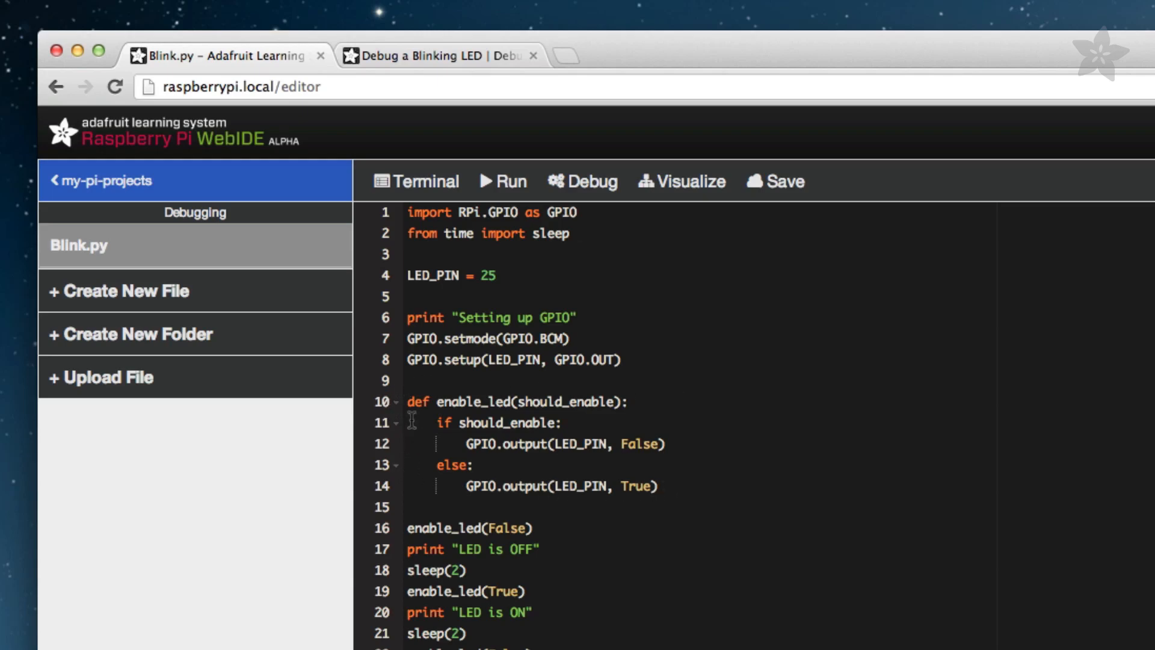
{"action": "mouse_move", "coordinate": [410, 485]}
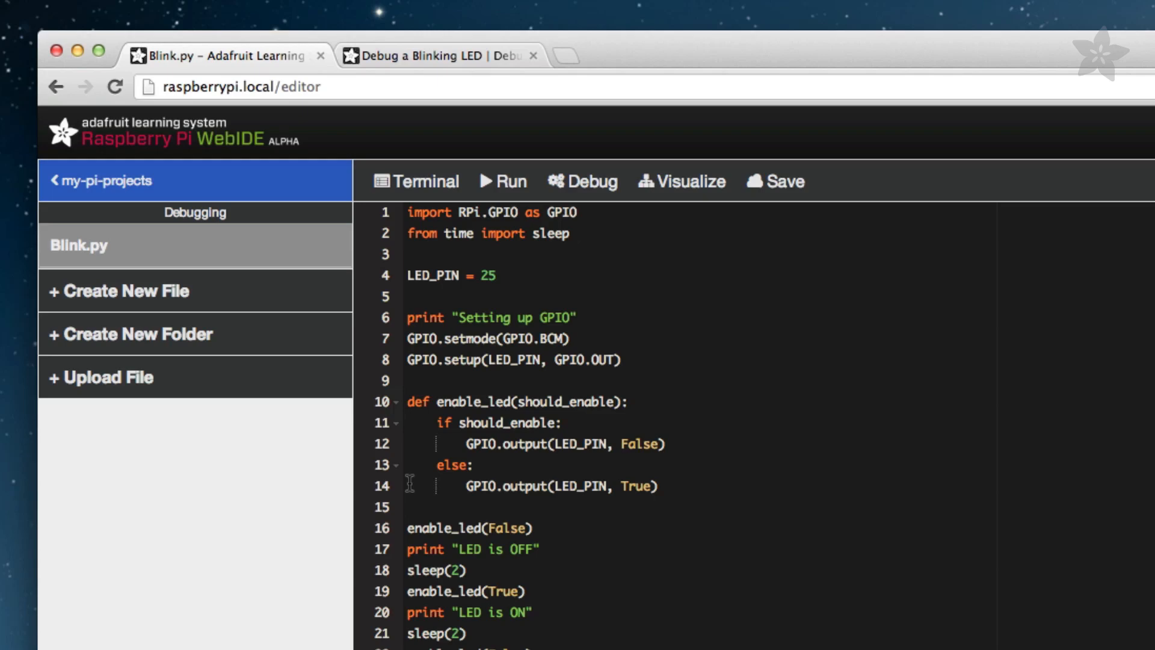
Scroll Blink.py down to its closing GPIO.cleanup() call on line 28.
{"action": "scroll", "scroll_direction": "down", "scroll_amount": 3}
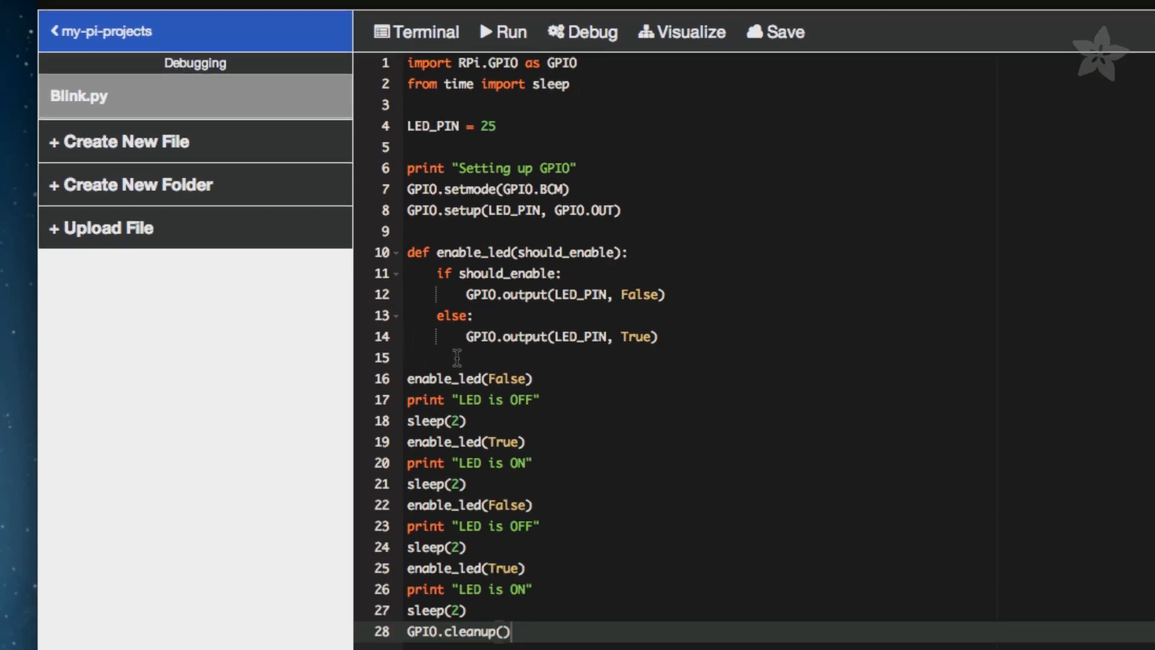
{"action": "scroll", "scroll_direction": "down", "scroll_amount": 3}
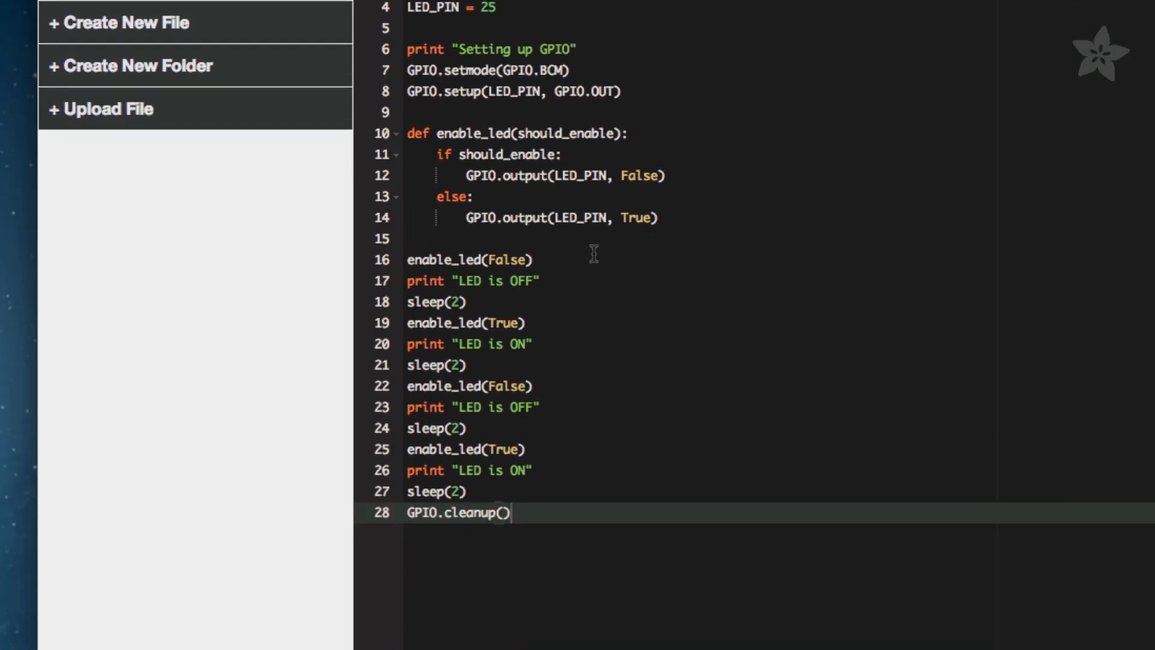
{"action": "mouse_move", "coordinate": [546, 491]}
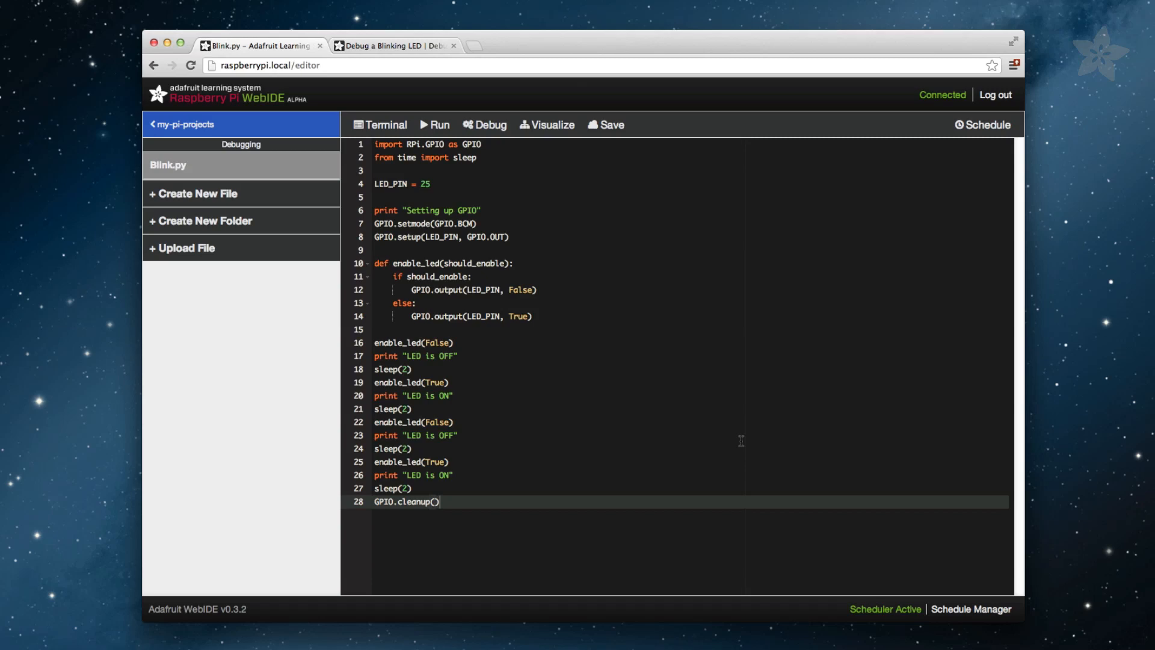
{"action": "mouse_move", "coordinate": [562, 209]}
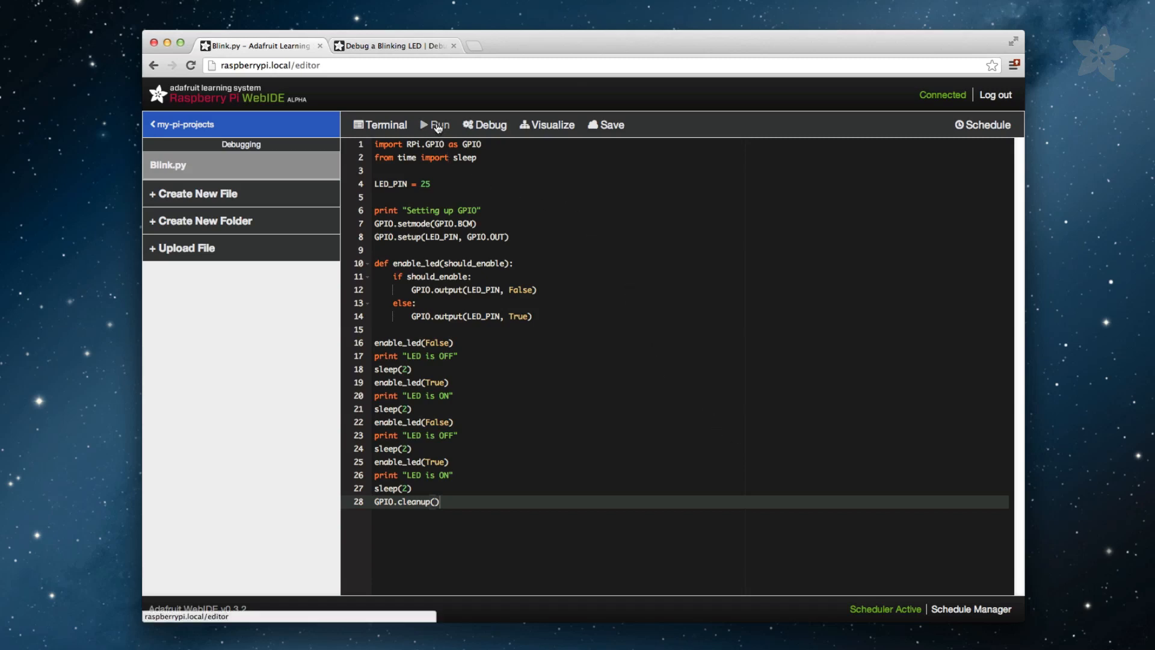
Run Blink.py, printing the LED messages and an AttributeError at GPIO.cleanup().
{"action": "left_click", "coordinate": [435, 124]}
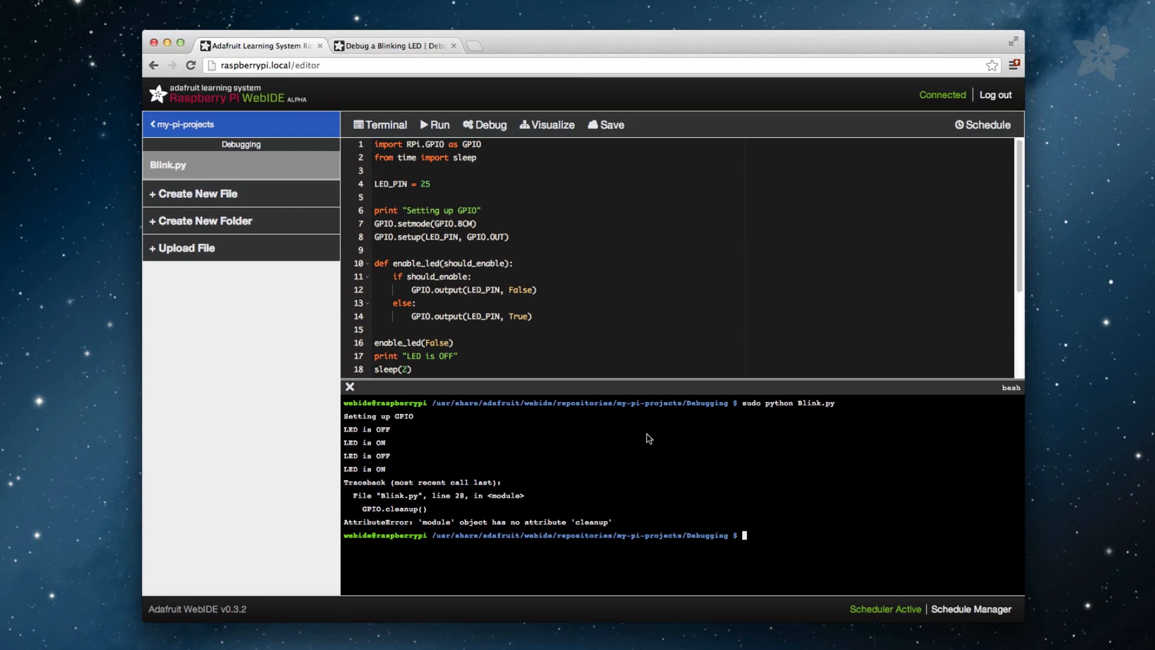
{"action": "mouse_move", "coordinate": [487, 129]}
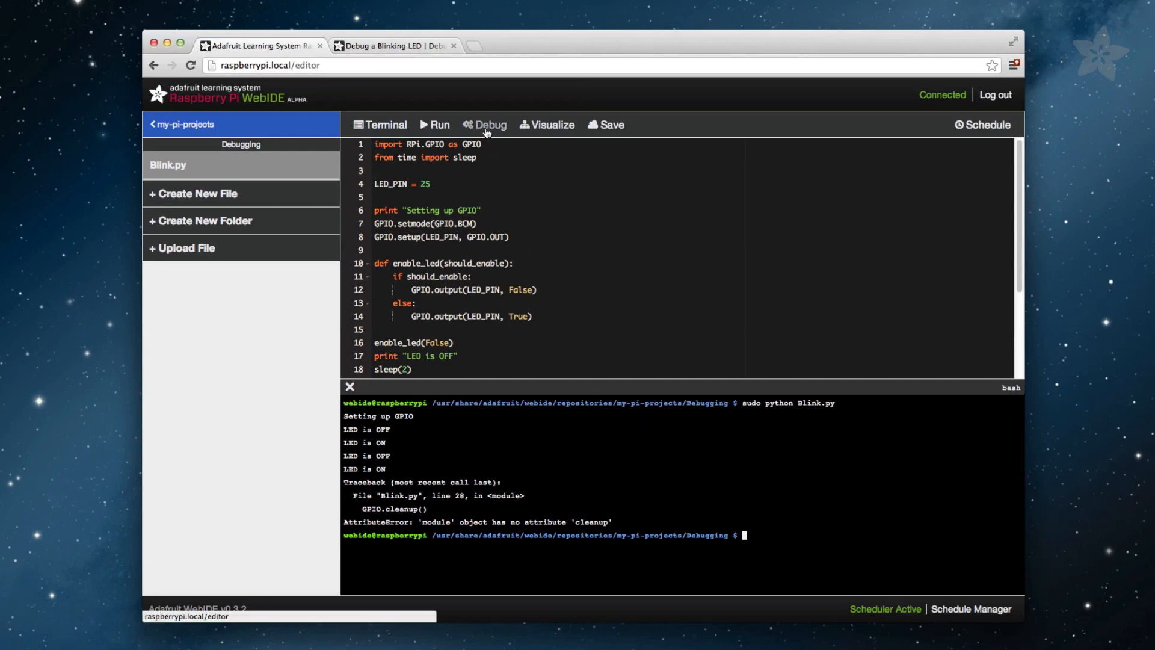
Start debugging Blink.py and step over until enable_led(True) on line 19 is next.
{"action": "left_click", "coordinate": [484, 124]}
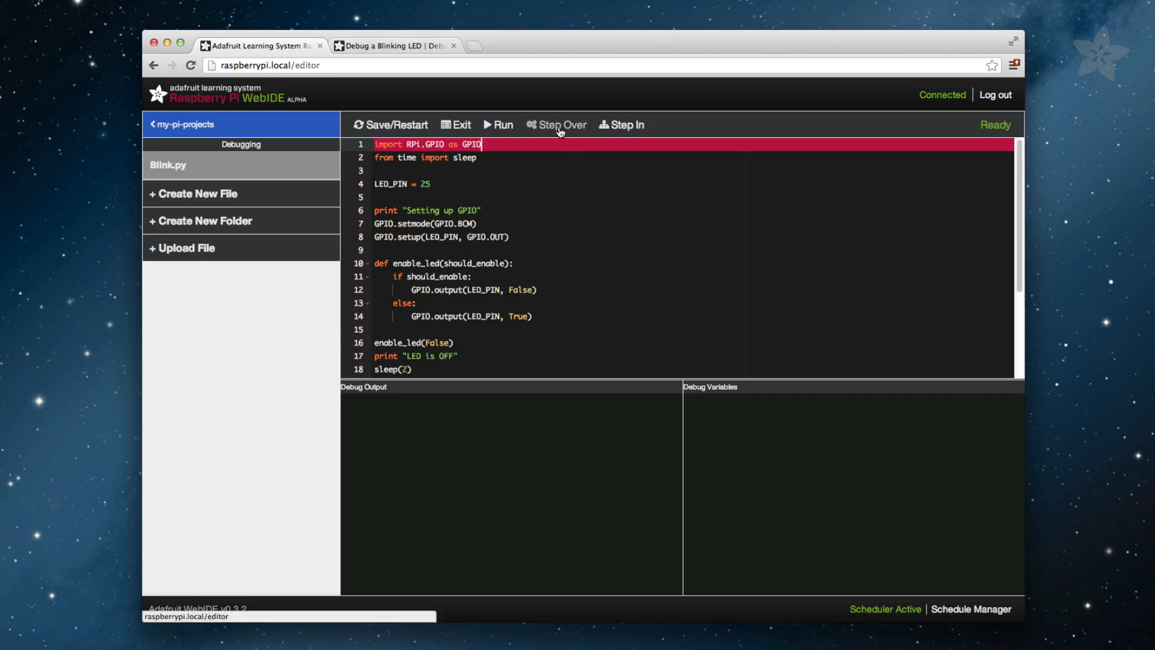
{"action": "left_click", "coordinate": [556, 123]}
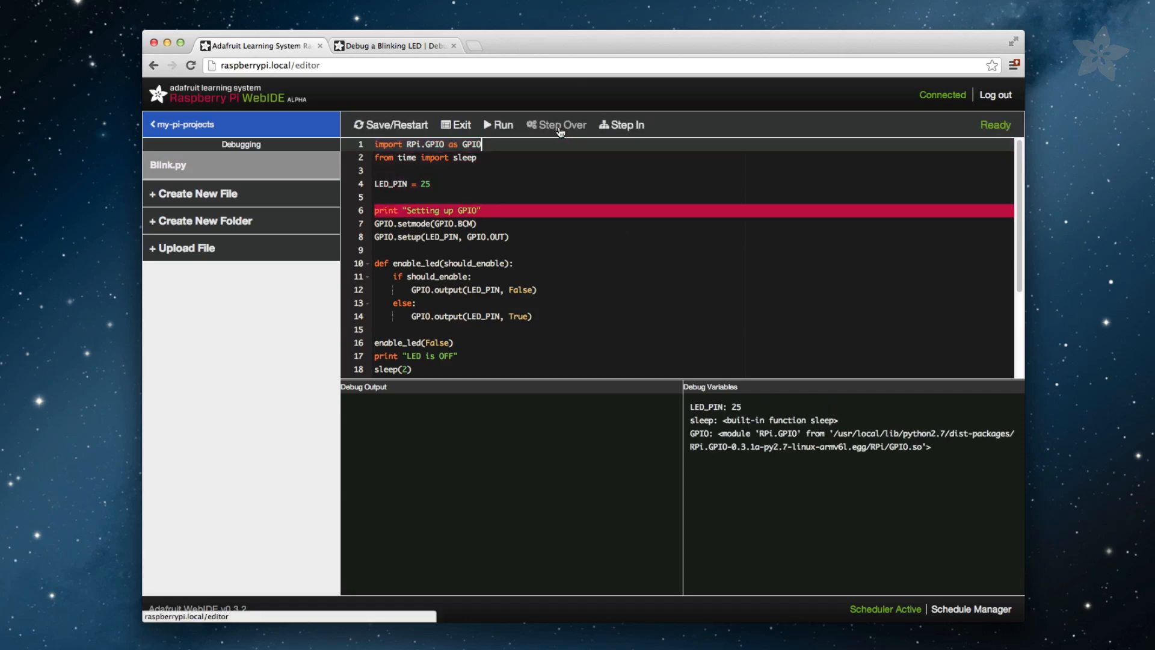
{"action": "left_click", "coordinate": [556, 124]}
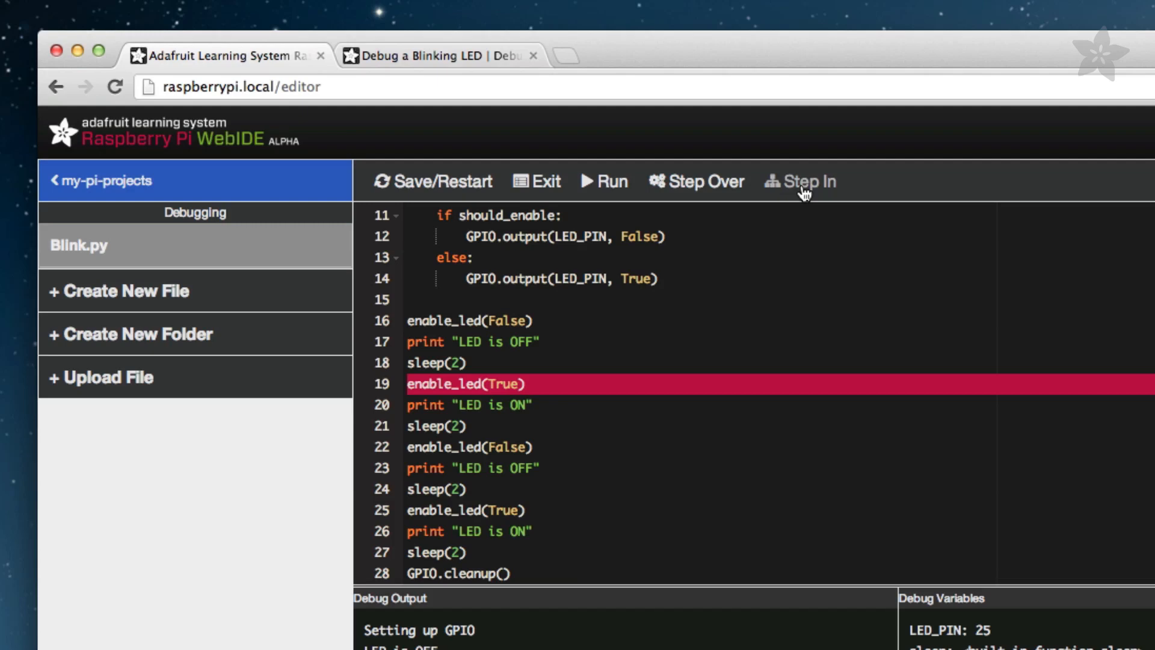
Step into enable_led(True), see should_enable True set the pin False, and reach line 20.
{"action": "left_click", "coordinate": [799, 182]}
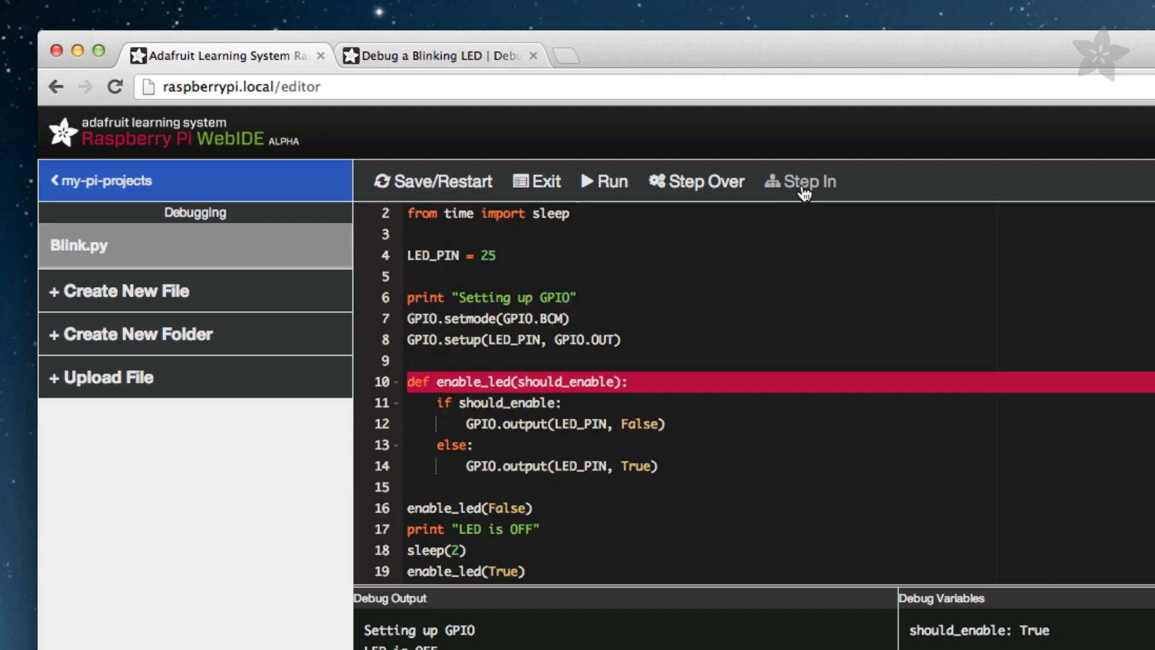
{"action": "left_click", "coordinate": [801, 181]}
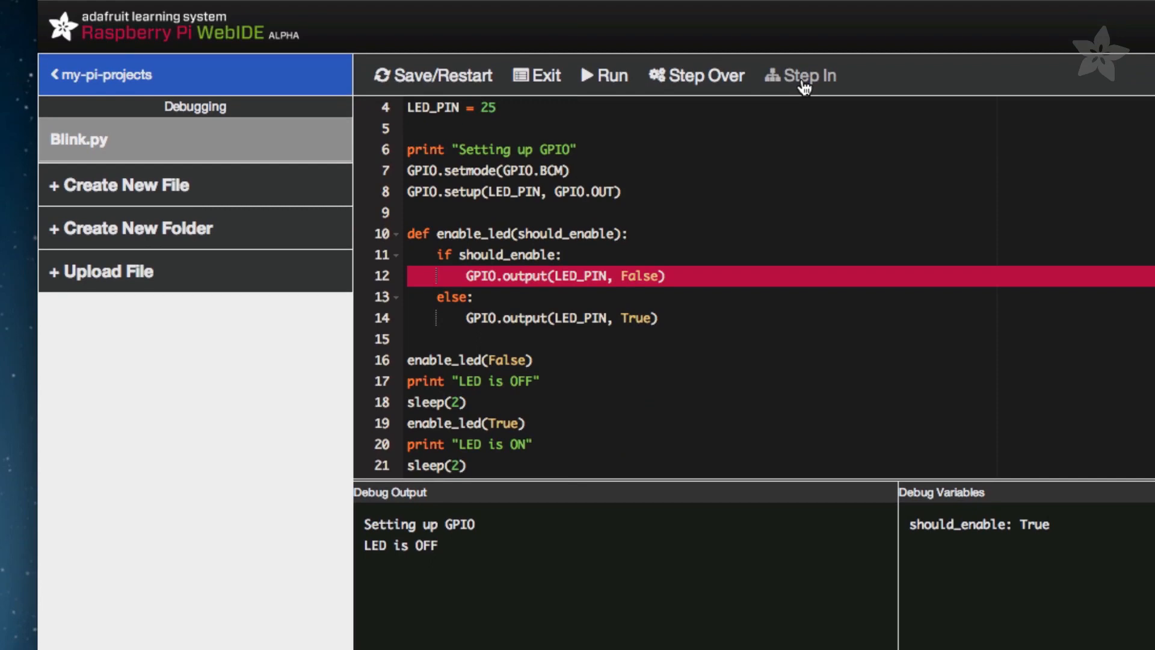
{"action": "left_click", "coordinate": [799, 75]}
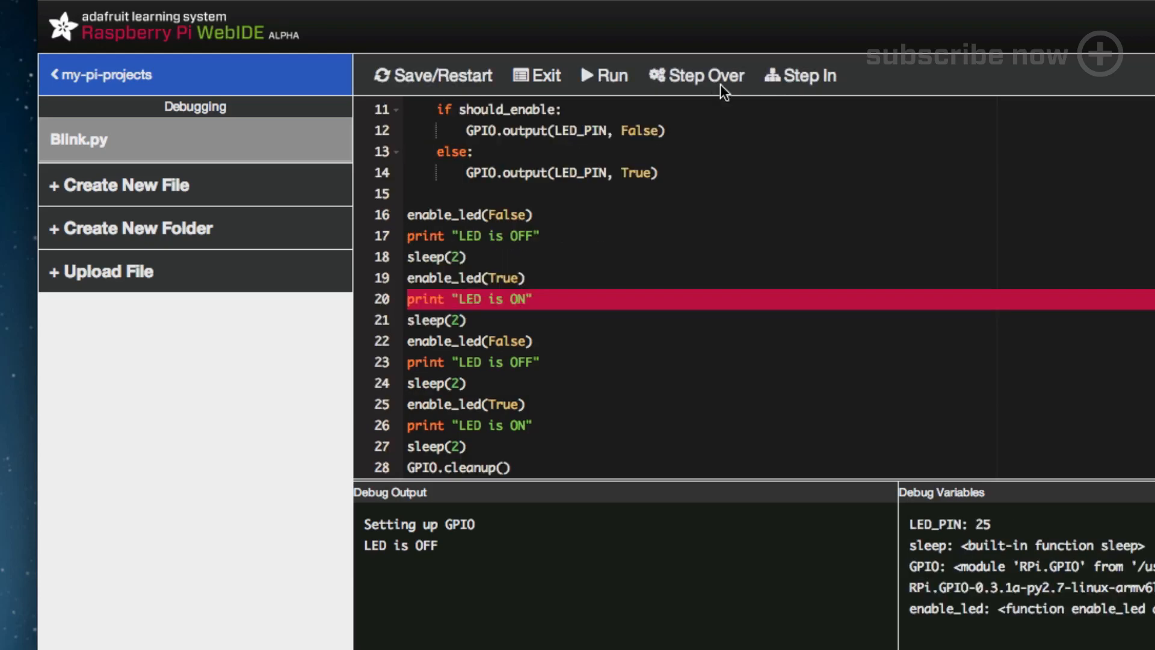
{"action": "mouse_move", "coordinate": [638, 146]}
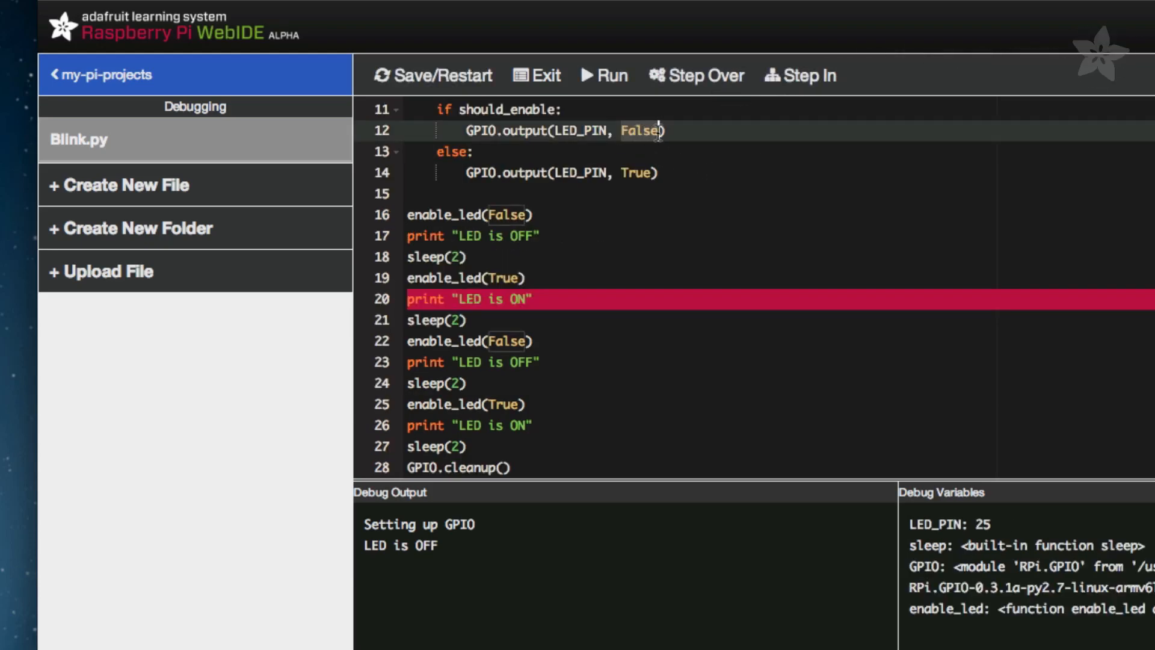
Make line 12 output True and line 14 output False, then Save/Restart debugging at line 1.
{"action": "type", "text": "True"}
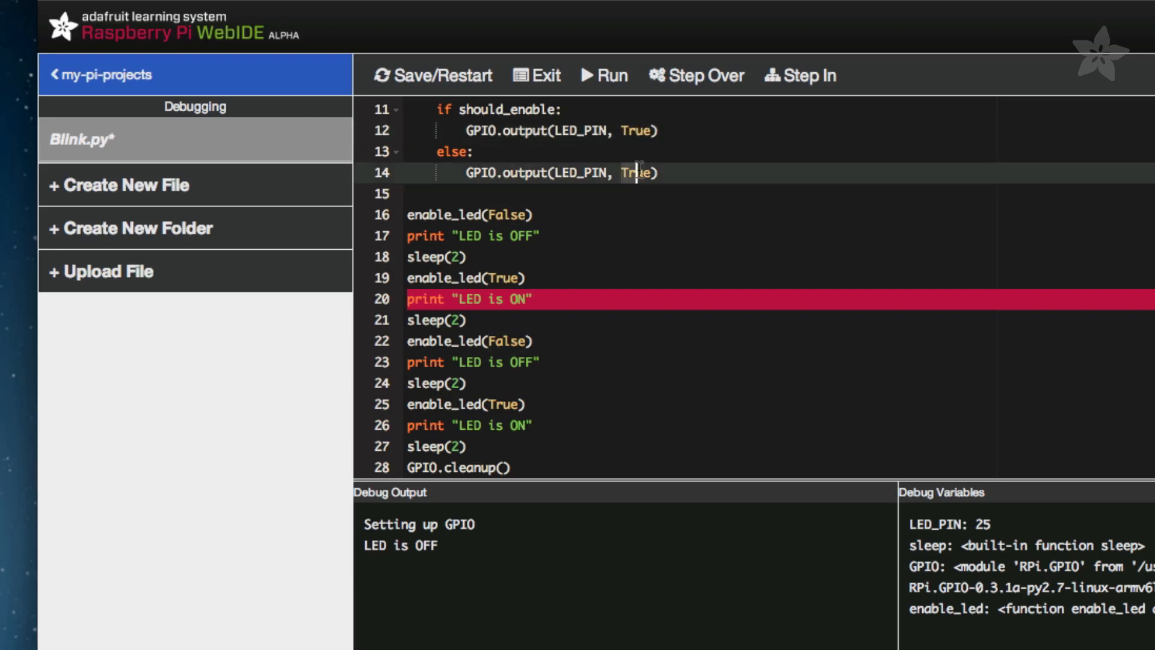
{"action": "type", "text": "Fa"}
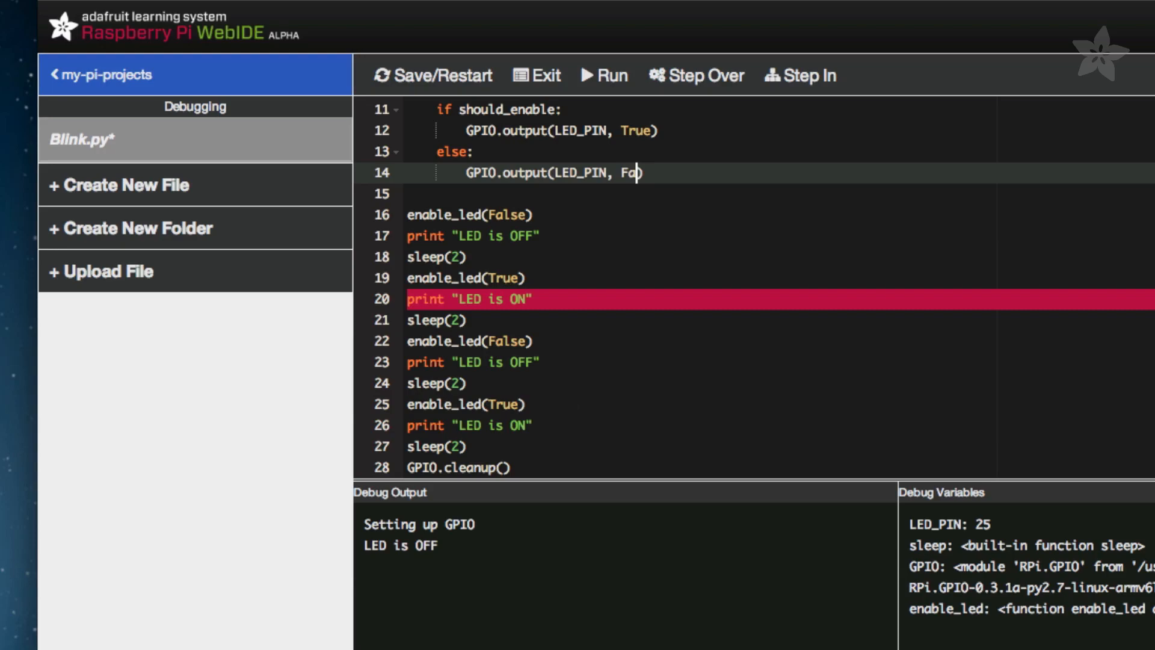
{"action": "type", "text": "lse"}
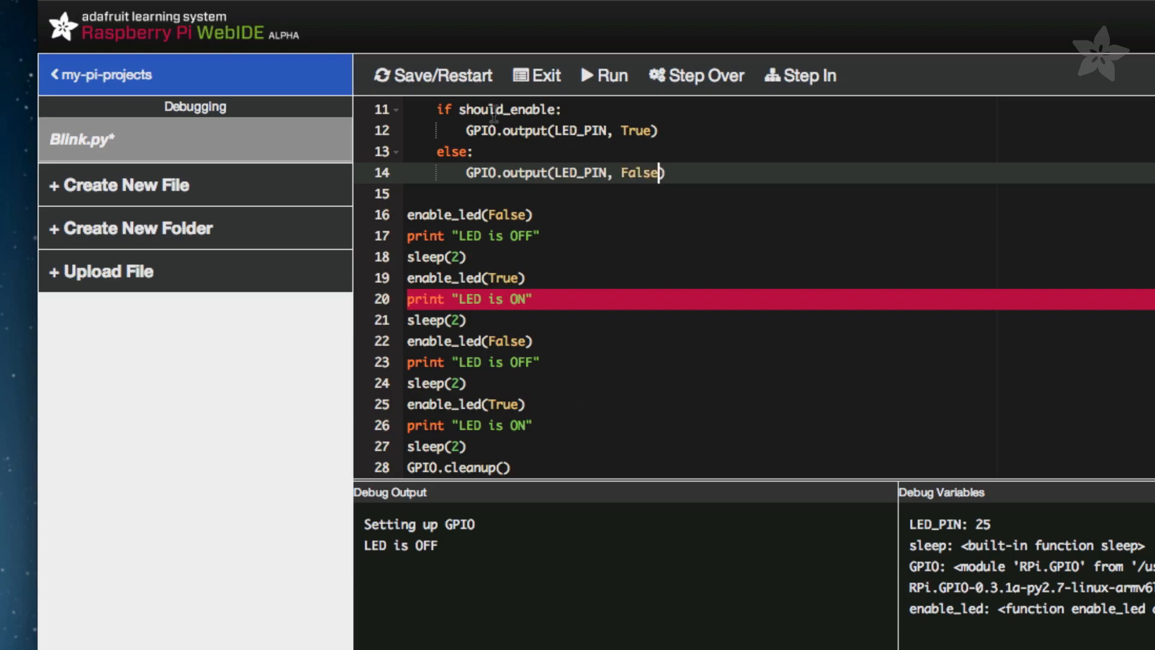
{"action": "left_click", "coordinate": [431, 75]}
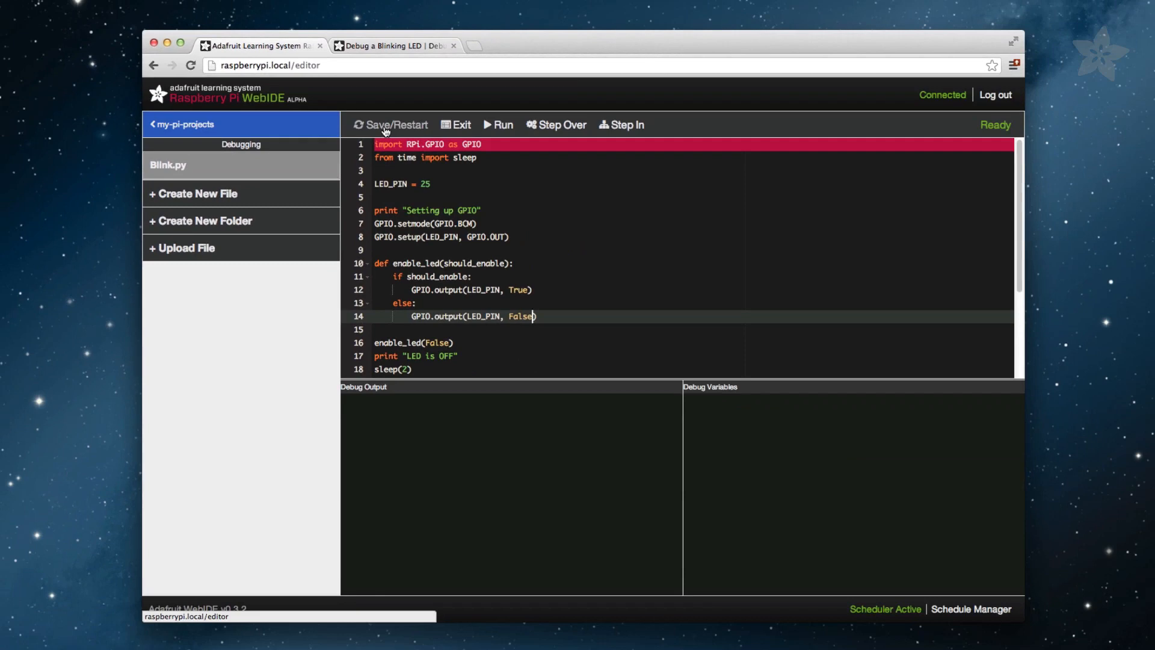
{"action": "left_click", "coordinate": [393, 124]}
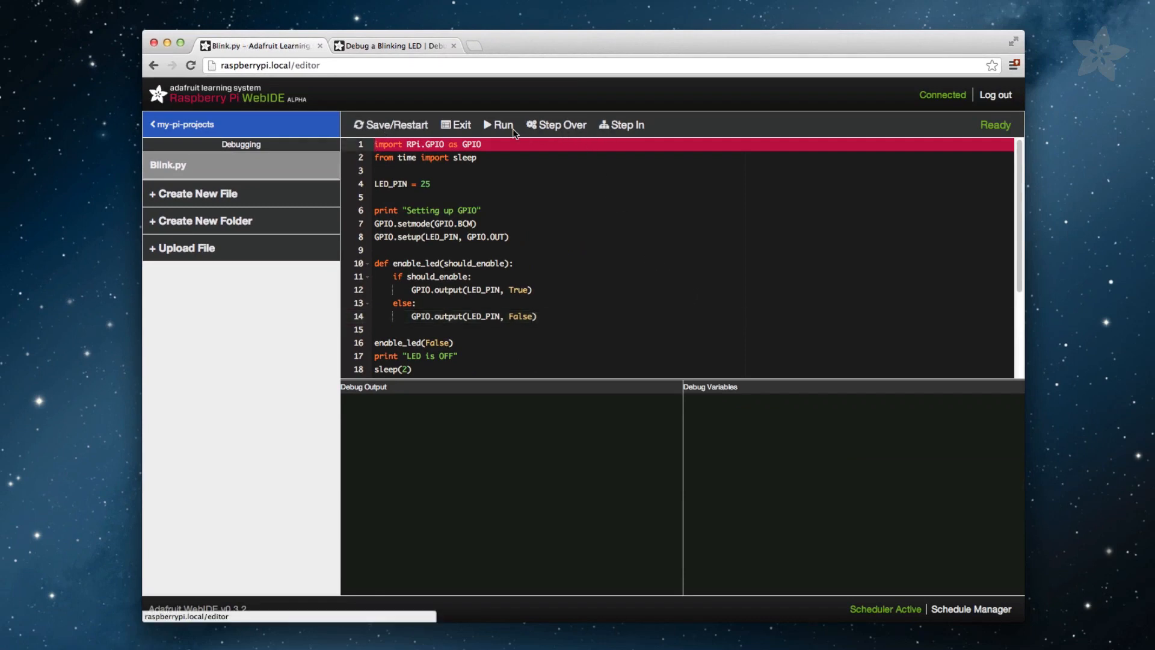
{"action": "left_click", "coordinate": [502, 124]}
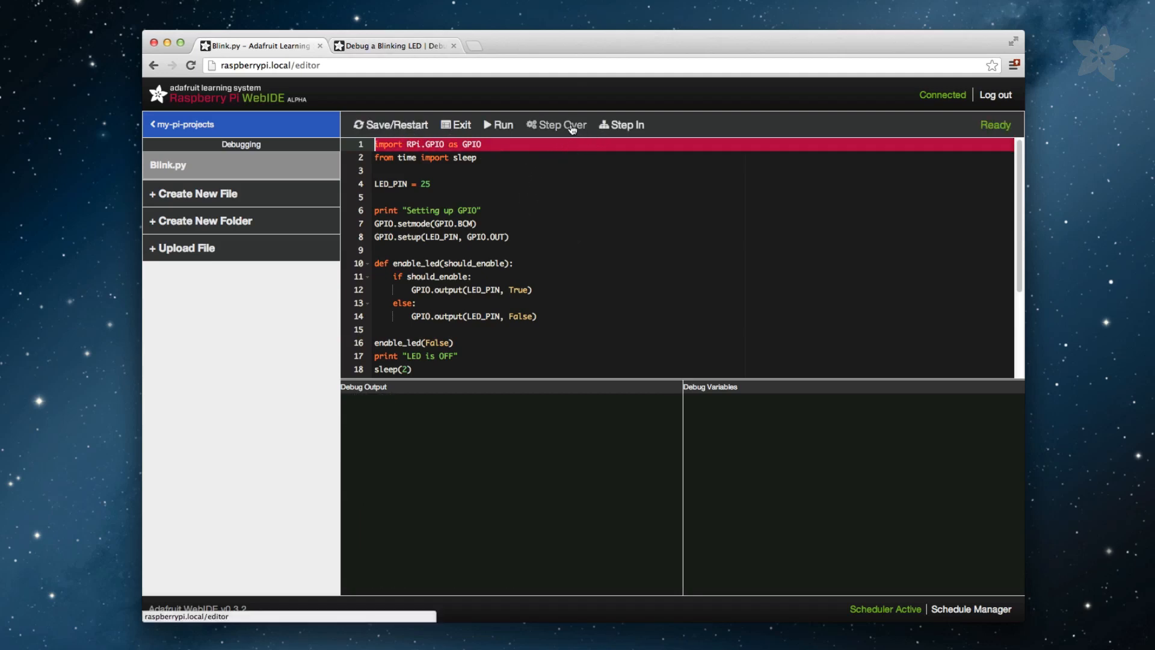
Step Over six times through import, GPIO setup, LED OFF, pause and LED ON to reach line 21 sleep(2).
{"action": "left_click", "coordinate": [557, 124]}
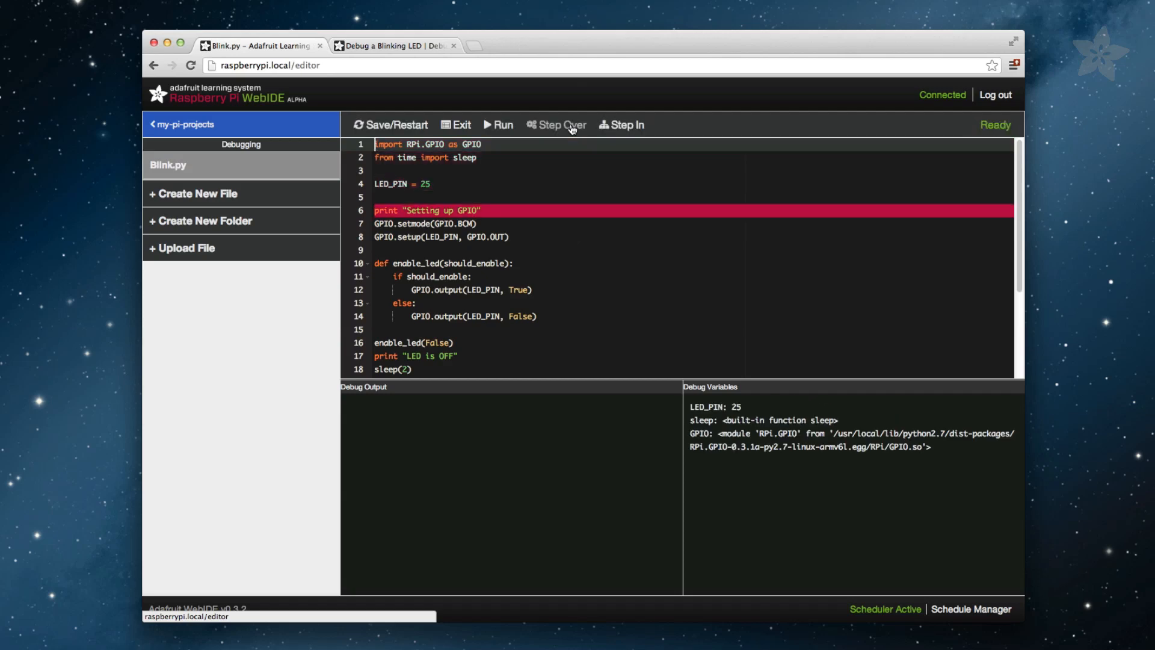
{"action": "left_click", "coordinate": [557, 124]}
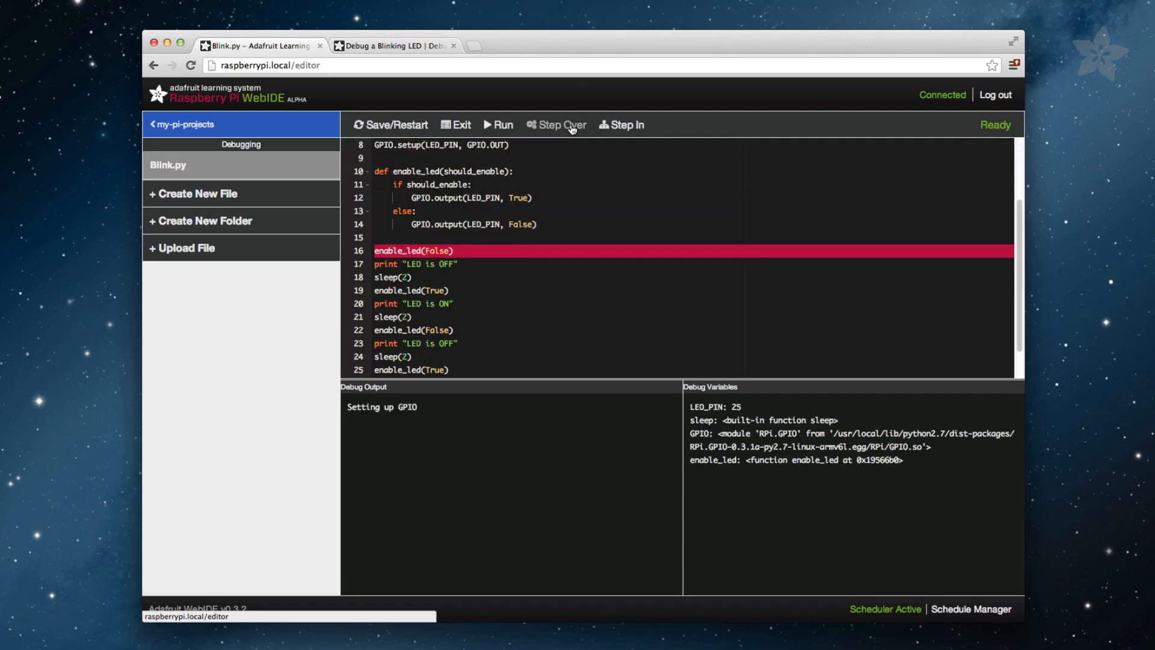
{"action": "left_click", "coordinate": [559, 124]}
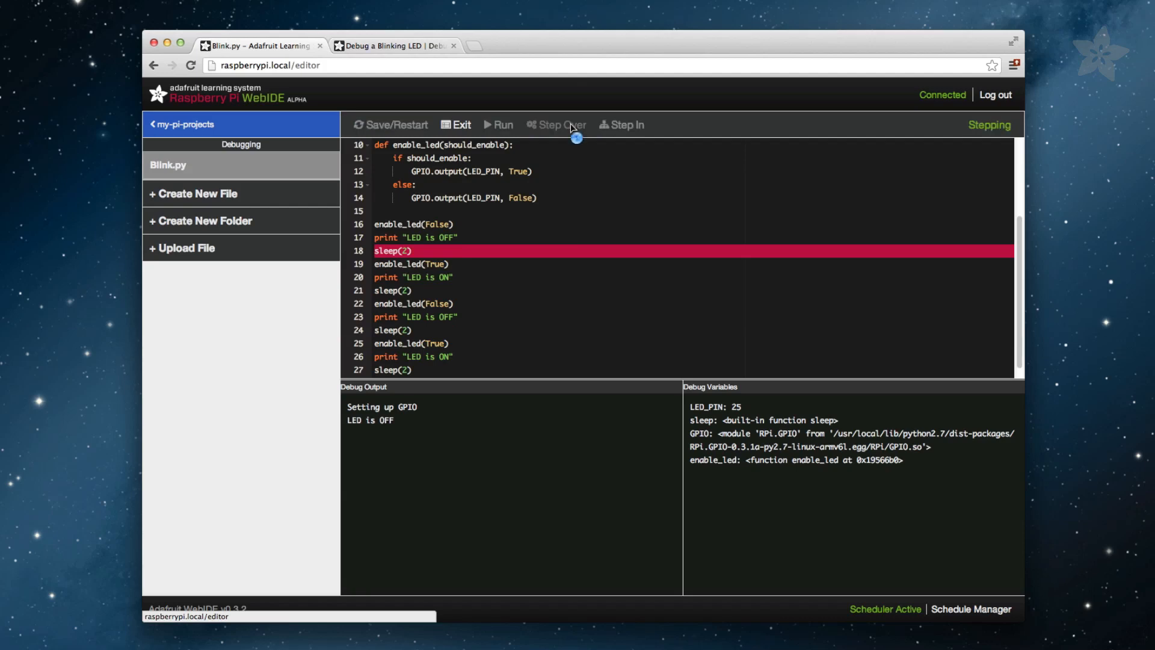
{"action": "left_click", "coordinate": [556, 124]}
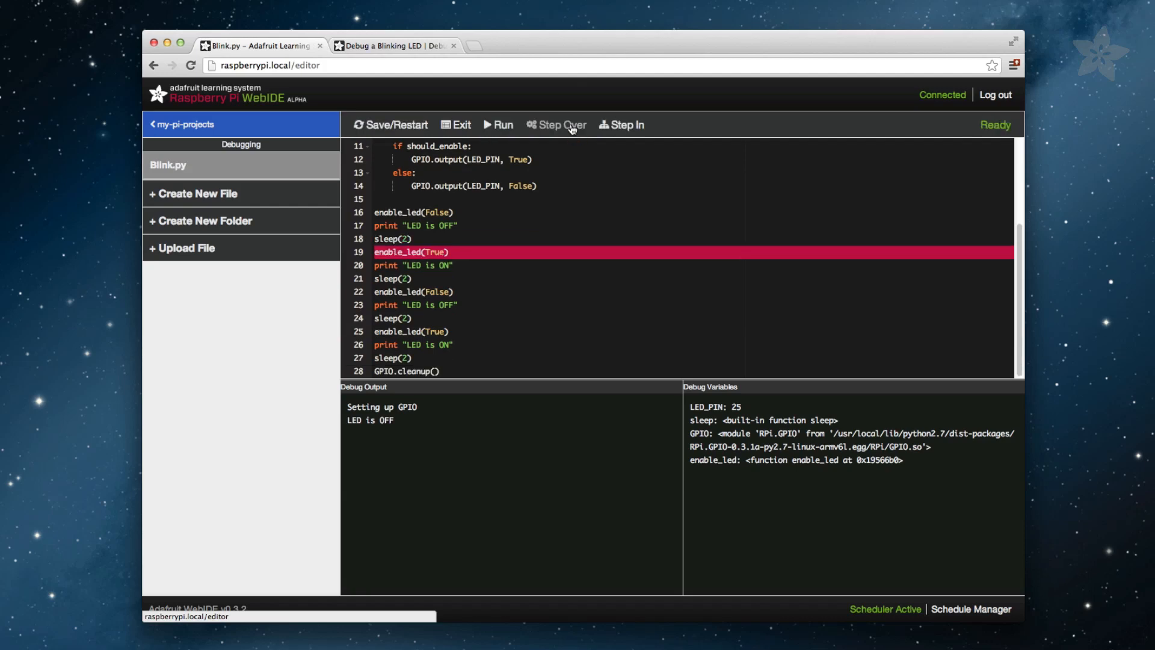
{"action": "left_click", "coordinate": [556, 124]}
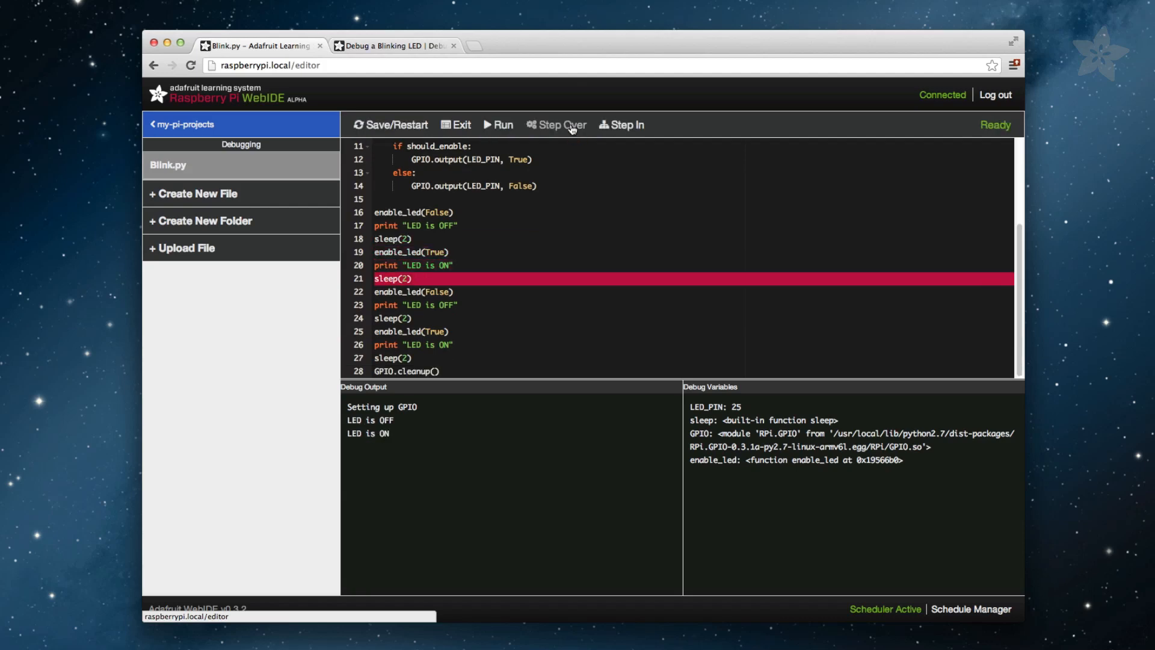
{"action": "left_click", "coordinate": [557, 124]}
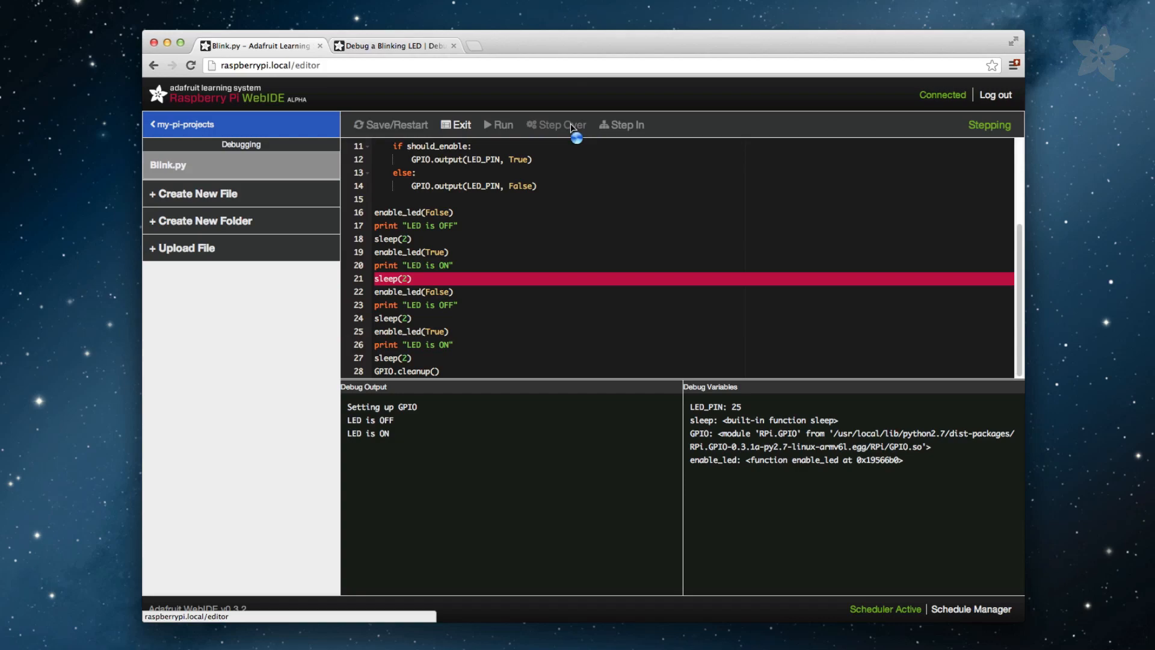